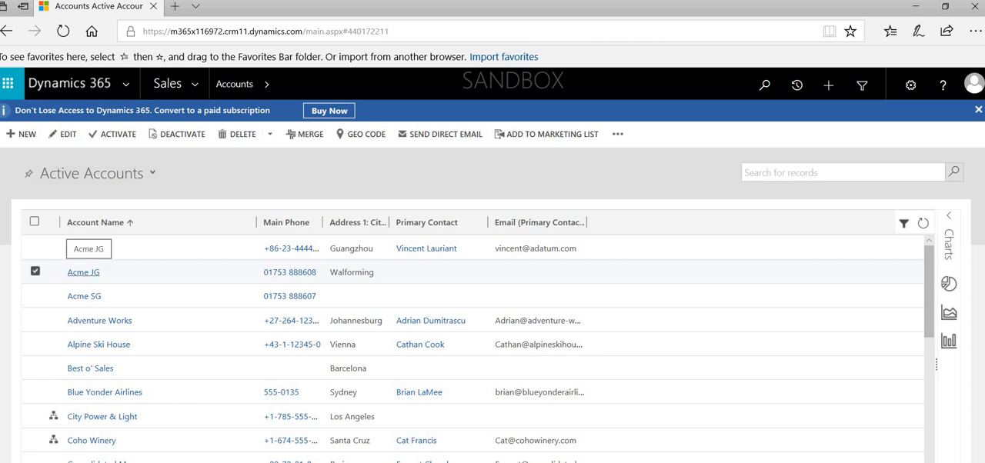
Open the Acme JG account from Active Accounts and show its empty Activities list
{"action": "left_click", "coordinate": [83, 271]}
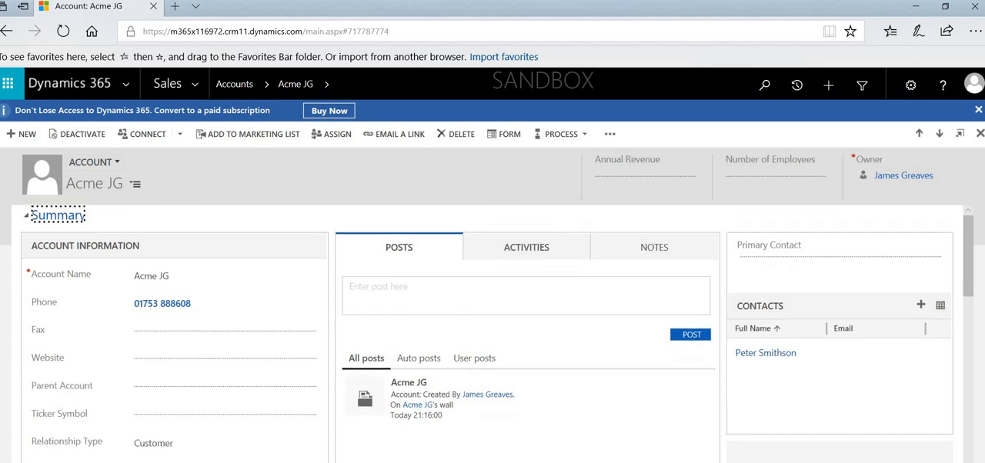
{"action": "left_click", "coordinate": [526, 246]}
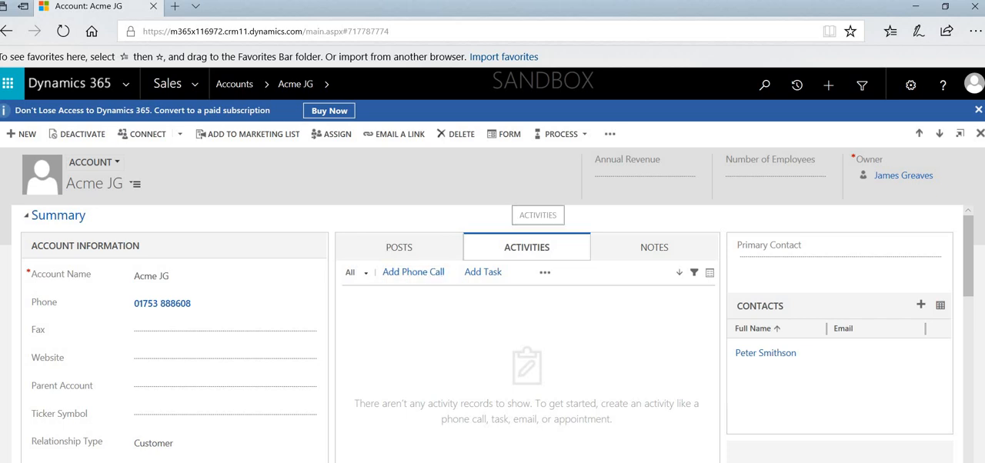
{"action": "mouse_move", "coordinate": [767, 353]}
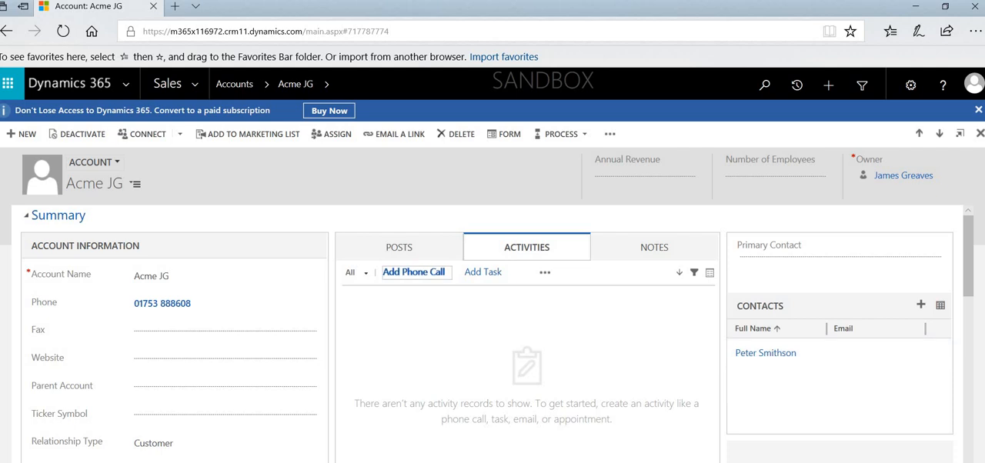
{"action": "mouse_move", "coordinate": [414, 271]}
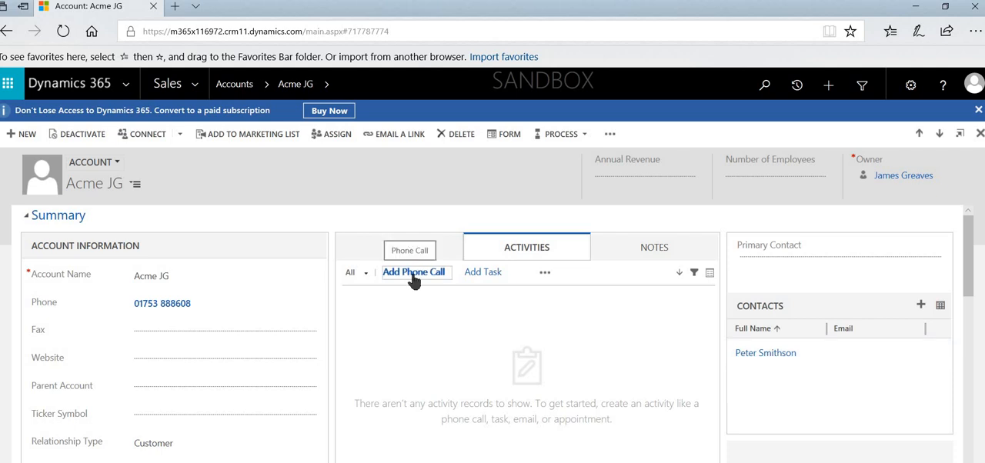
Log a completed phone call 'Called Acme regarding pricing' on the Acme JG account
{"action": "left_click", "coordinate": [412, 271]}
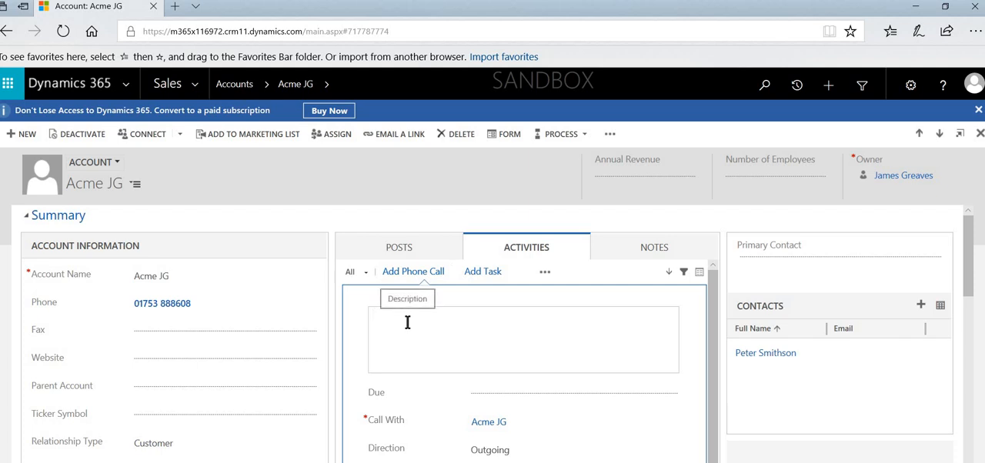
{"action": "type", "text": "Called"}
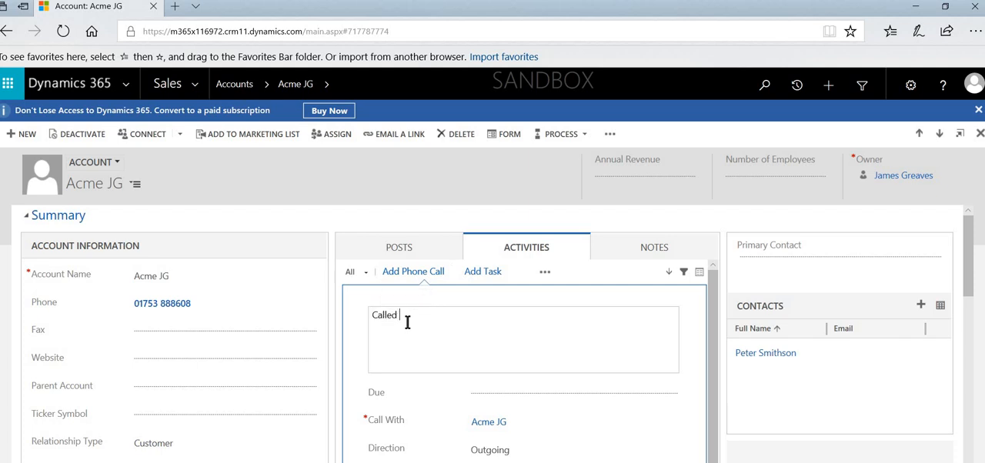
{"action": "type", "text": "Acme regarding prcing"}
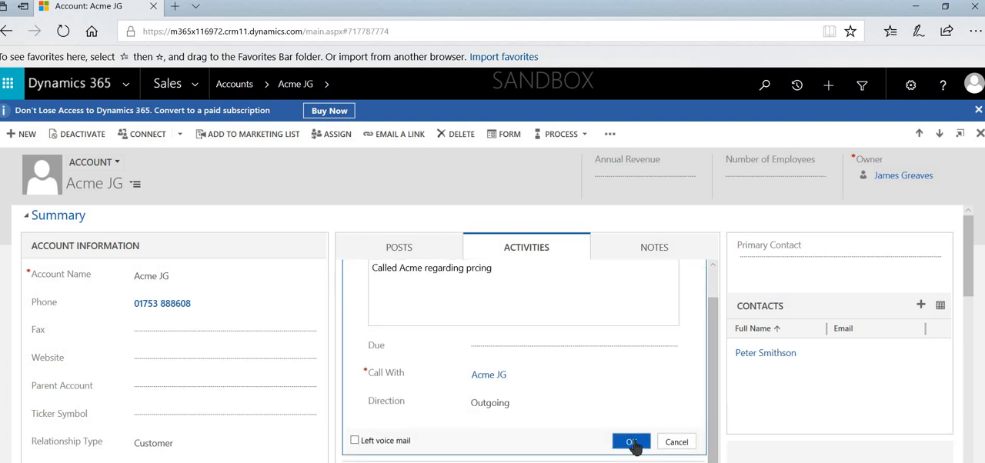
{"action": "left_click", "coordinate": [631, 442]}
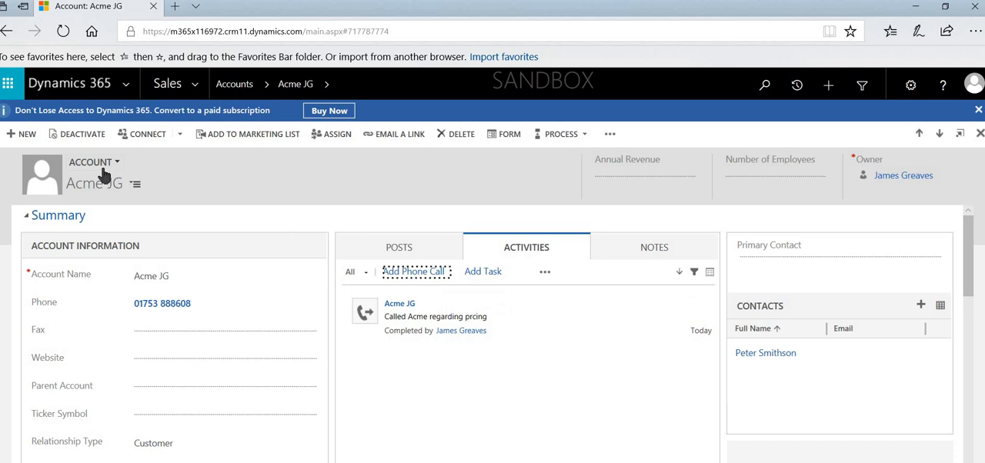
{"action": "mouse_move", "coordinate": [383, 280]}
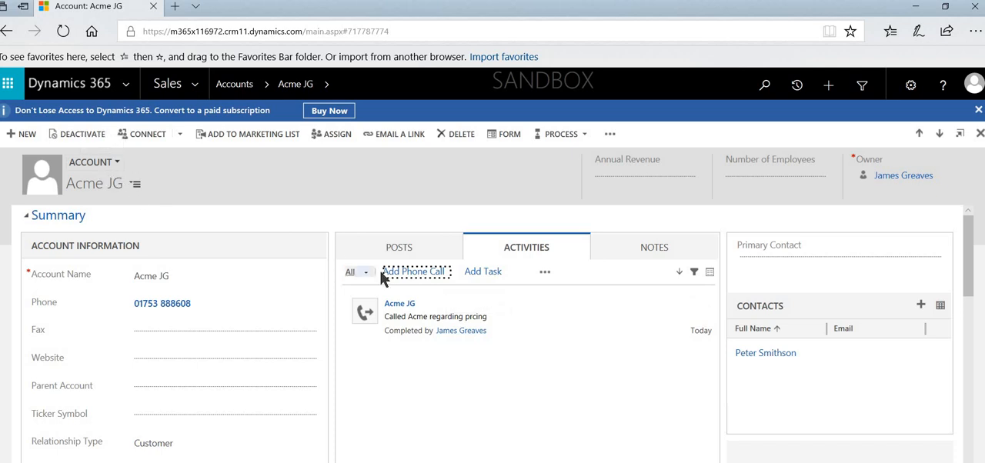
{"action": "mouse_move", "coordinate": [639, 348]}
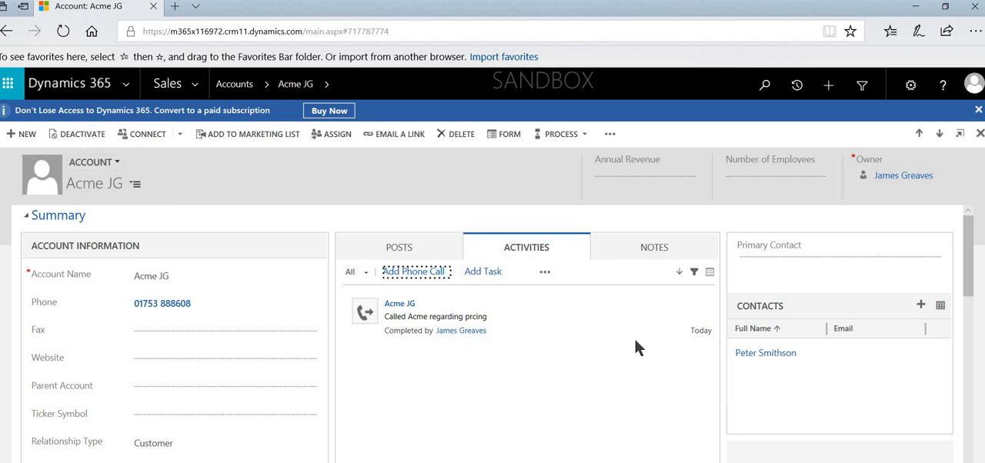
{"action": "mouse_move", "coordinate": [765, 353]}
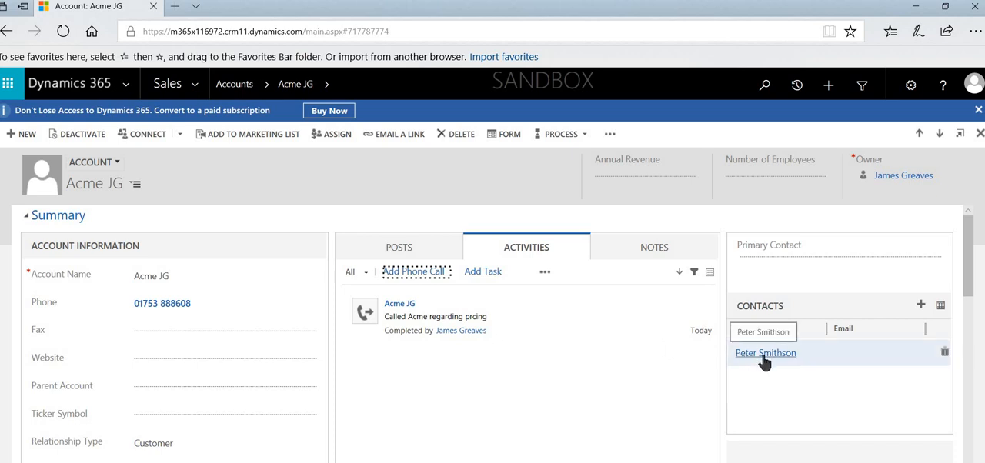
{"action": "left_click", "coordinate": [765, 353]}
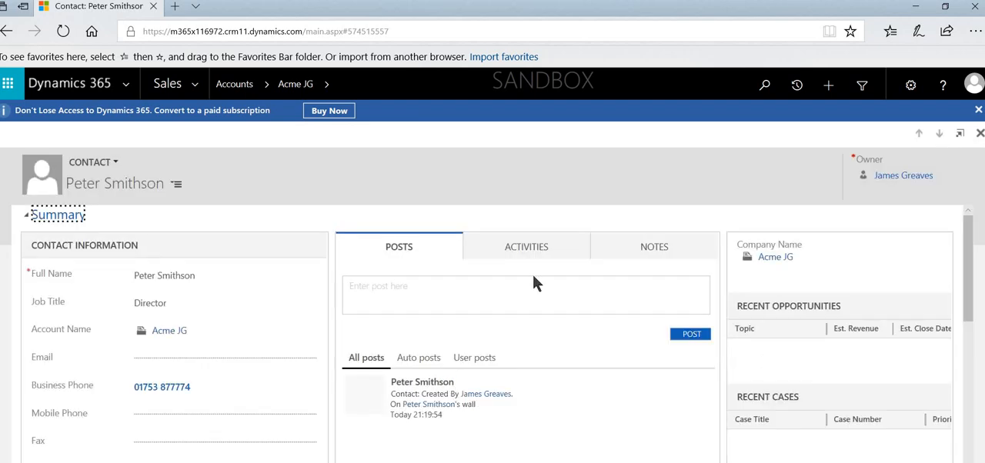
{"action": "left_click", "coordinate": [527, 246]}
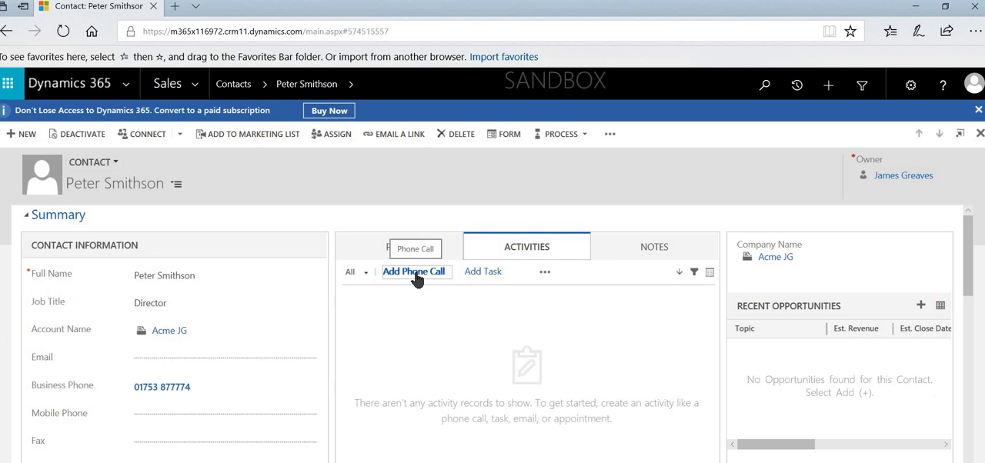
{"action": "left_click", "coordinate": [413, 271]}
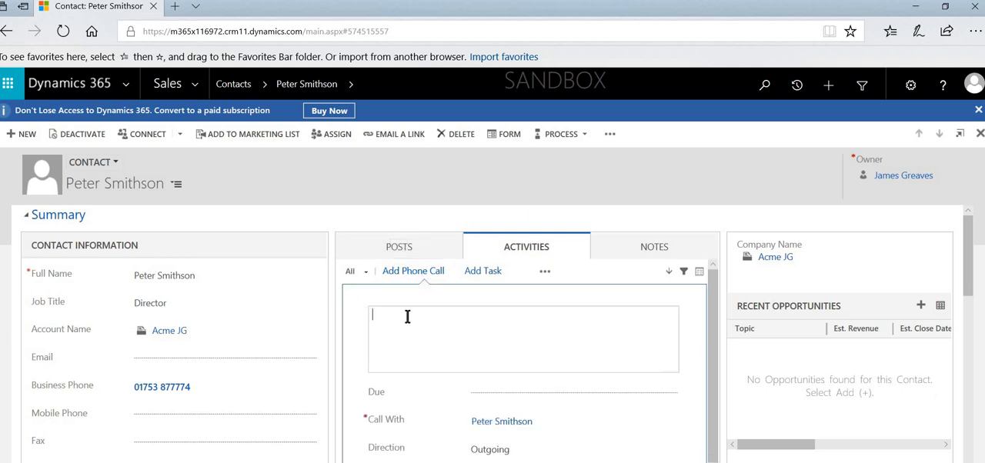
{"action": "type", "text": "Called P"}
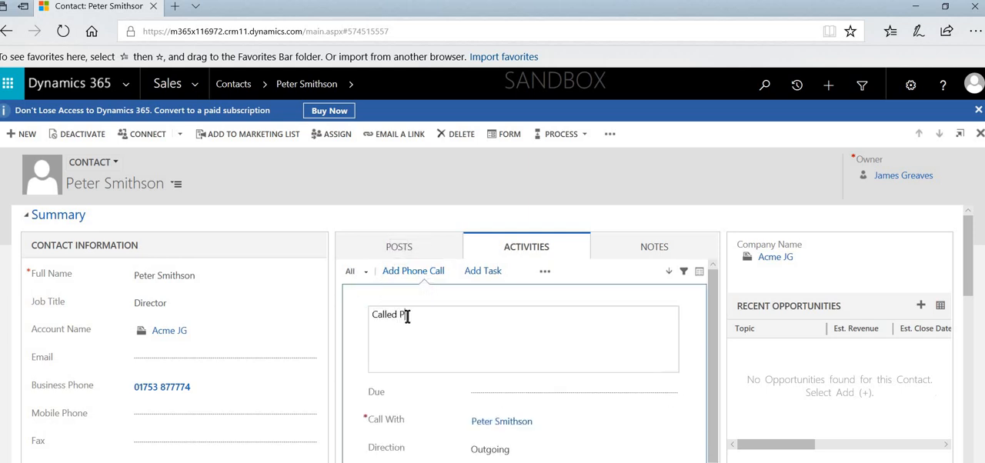
{"action": "type", "text": "eter Smithson about"}
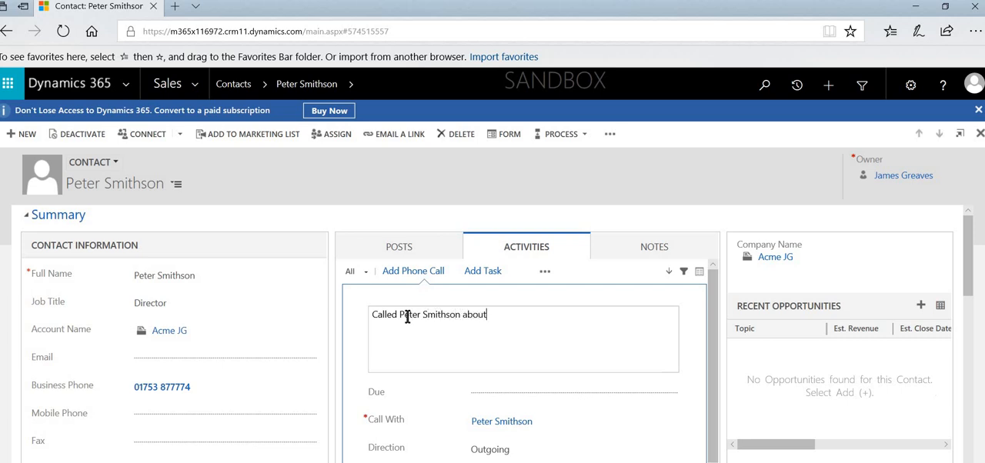
{"action": "type", "text": "priceis"}
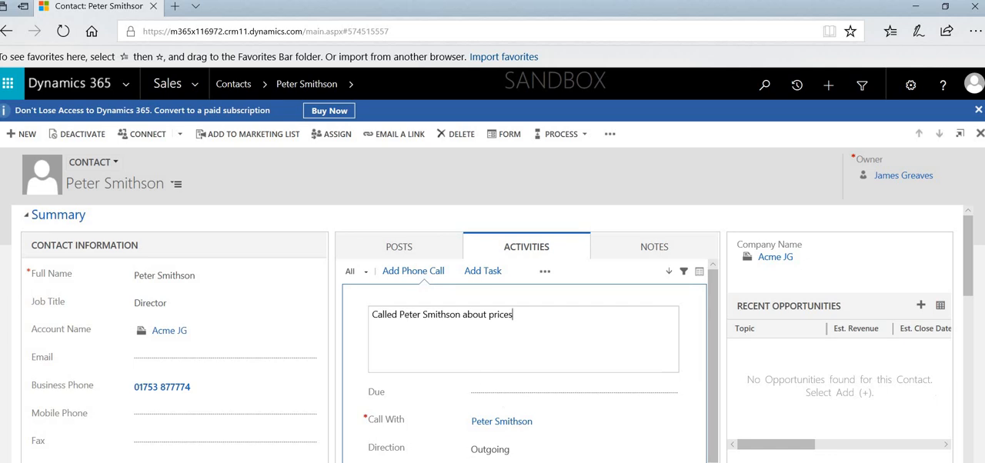
{"action": "scroll", "scroll_direction": "down", "scroll_amount": 3}
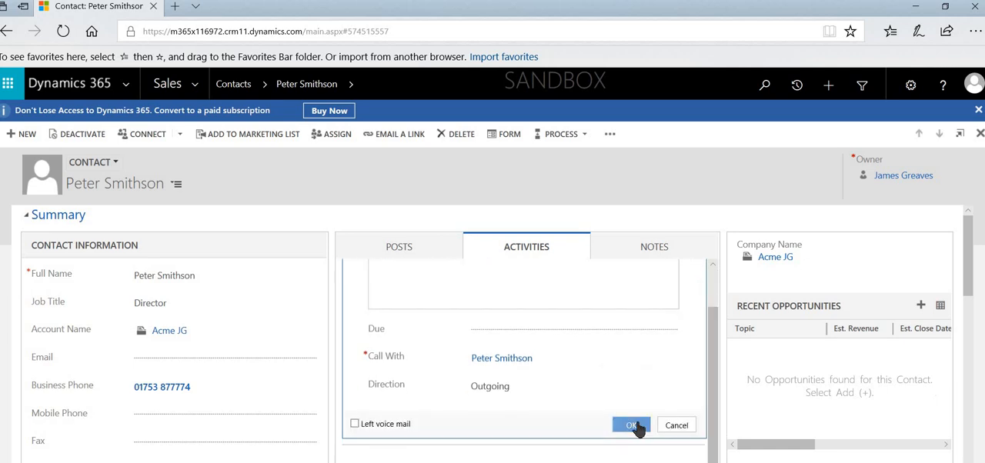
{"action": "left_click", "coordinate": [632, 425]}
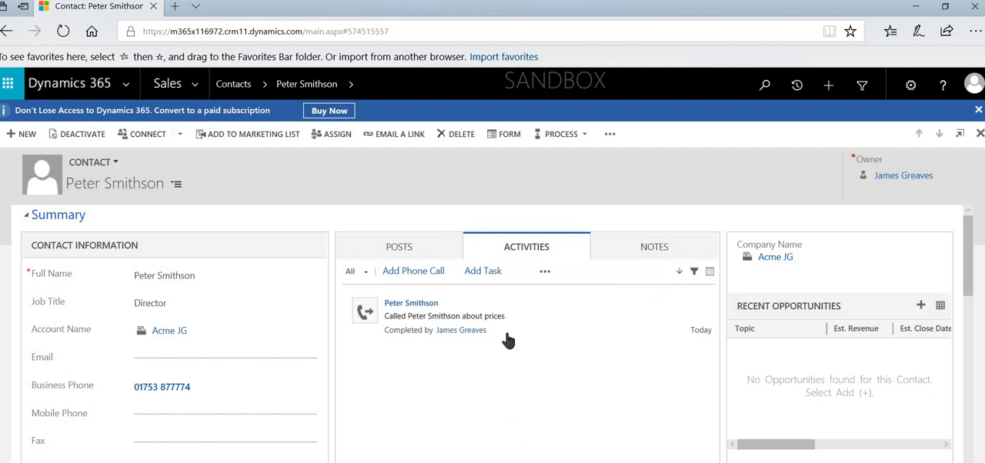
{"action": "mouse_move", "coordinate": [129, 183]}
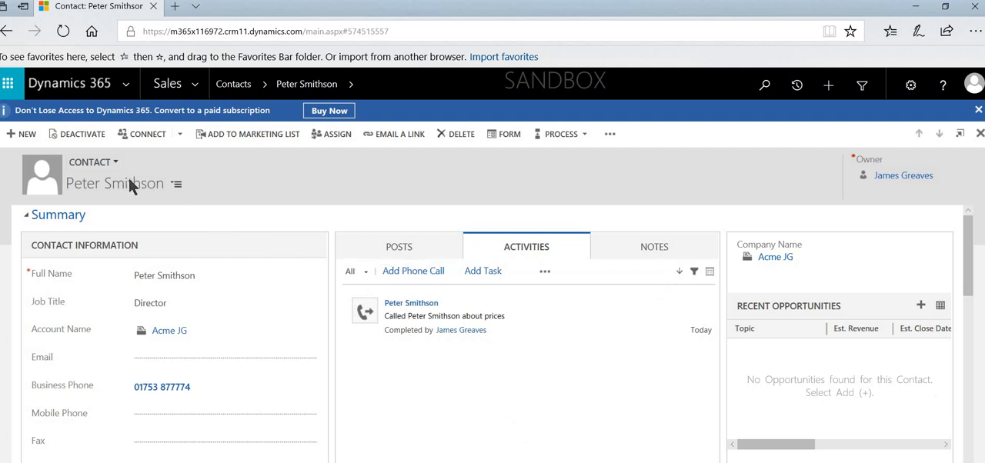
Return to the parent account Acme JG and view its activities showing both phone calls
{"action": "left_click", "coordinate": [169, 330]}
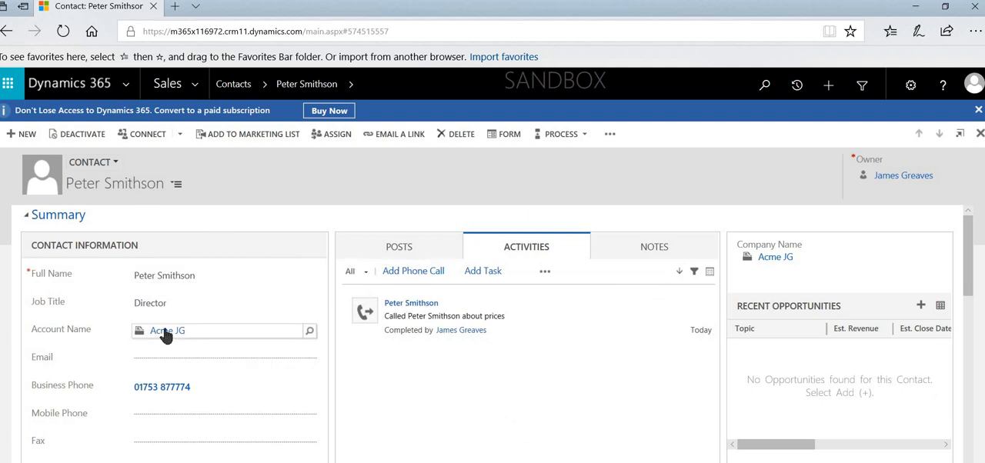
{"action": "left_click", "coordinate": [161, 329]}
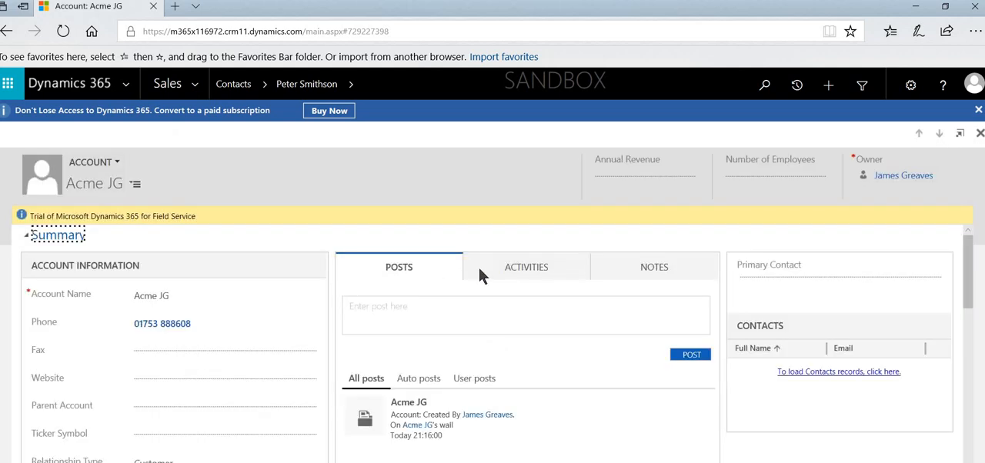
{"action": "left_click", "coordinate": [526, 266]}
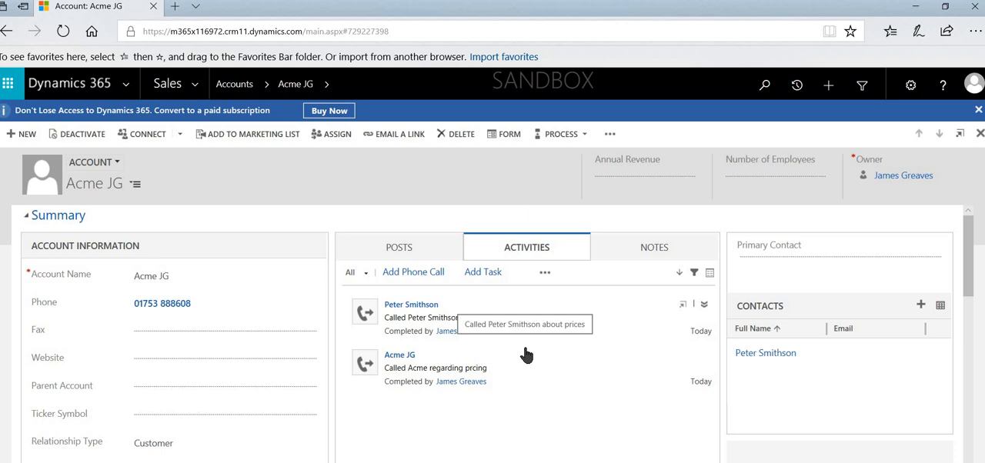
{"action": "mouse_move", "coordinate": [624, 357]}
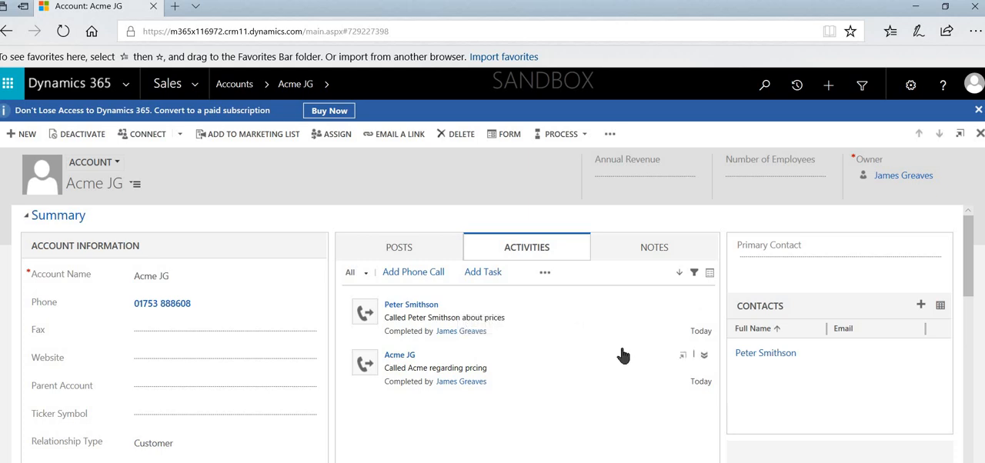
Reopen the Peter Smithson contact record from the Acme JG account
{"action": "left_click", "coordinate": [766, 353]}
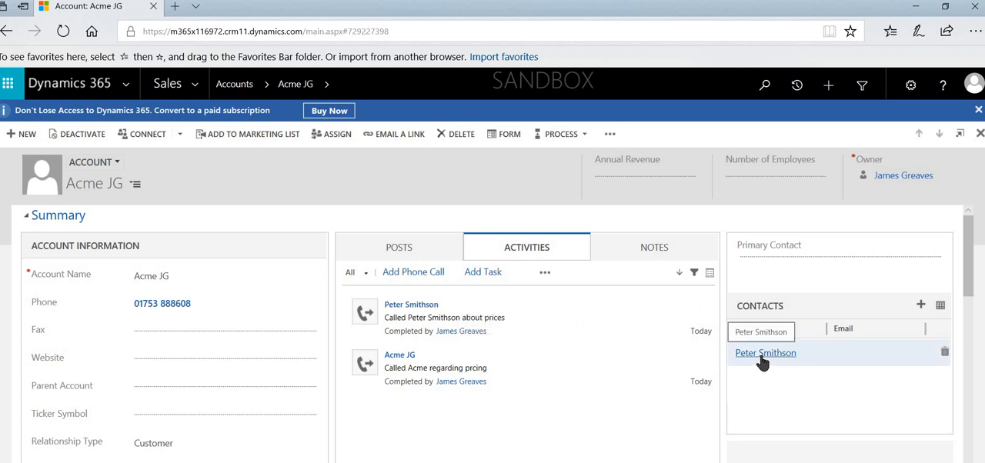
{"action": "left_click", "coordinate": [765, 353]}
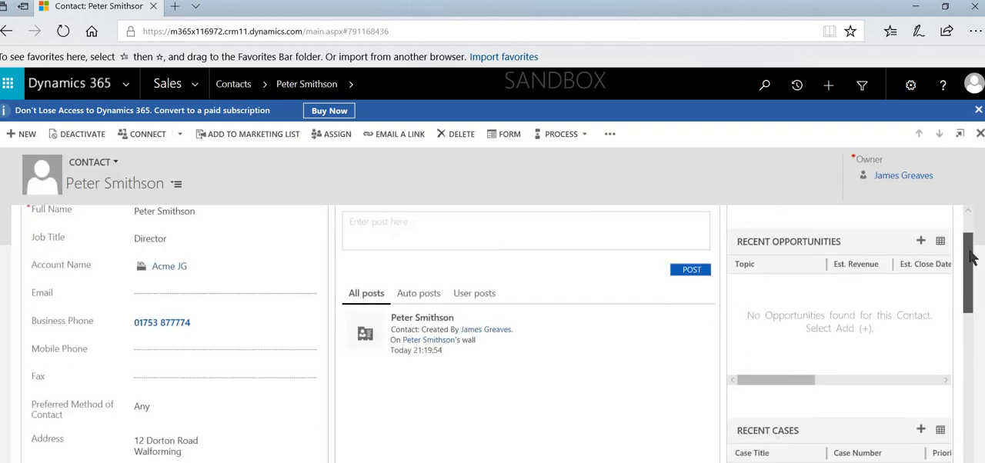
{"action": "scroll", "scroll_direction": "down", "scroll_amount": 3}
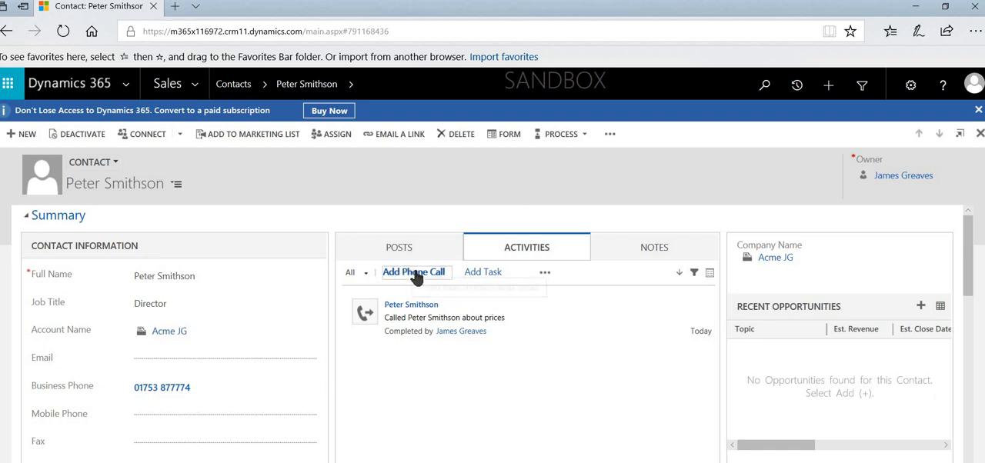
{"action": "mouse_move", "coordinate": [414, 271]}
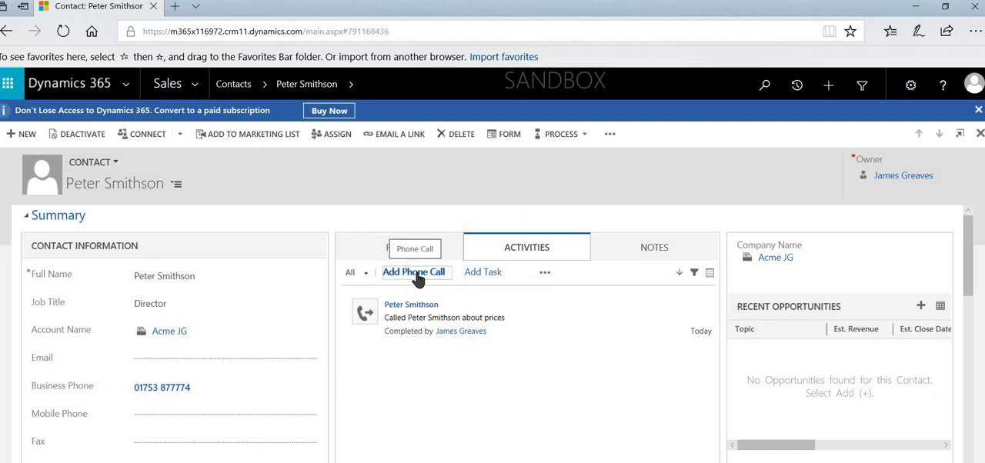
{"action": "left_click", "coordinate": [412, 271]}
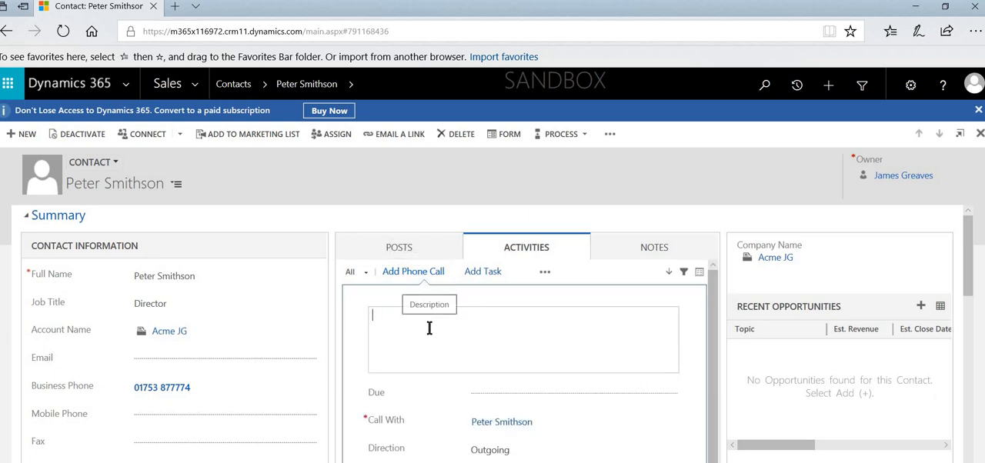
{"action": "type", "text": "Peter called in and as"}
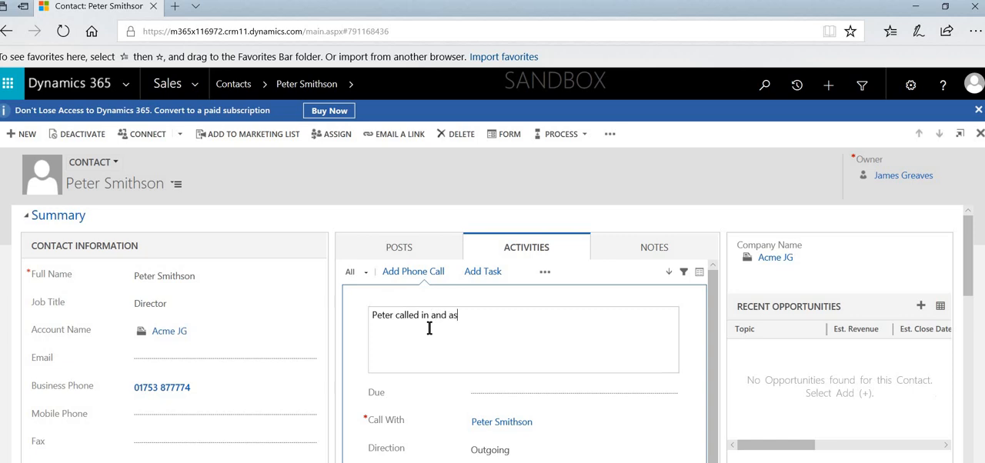
{"action": "type", "text": "ked for a pric"}
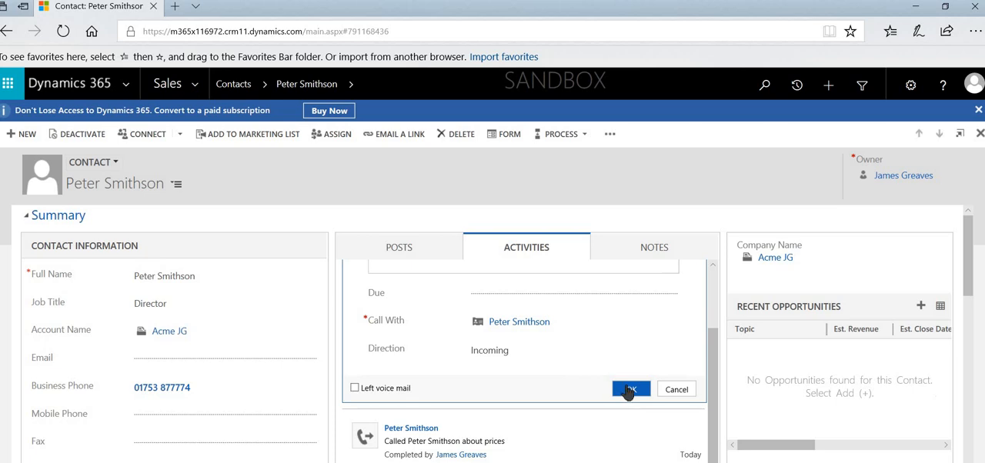
{"action": "left_click", "coordinate": [631, 389]}
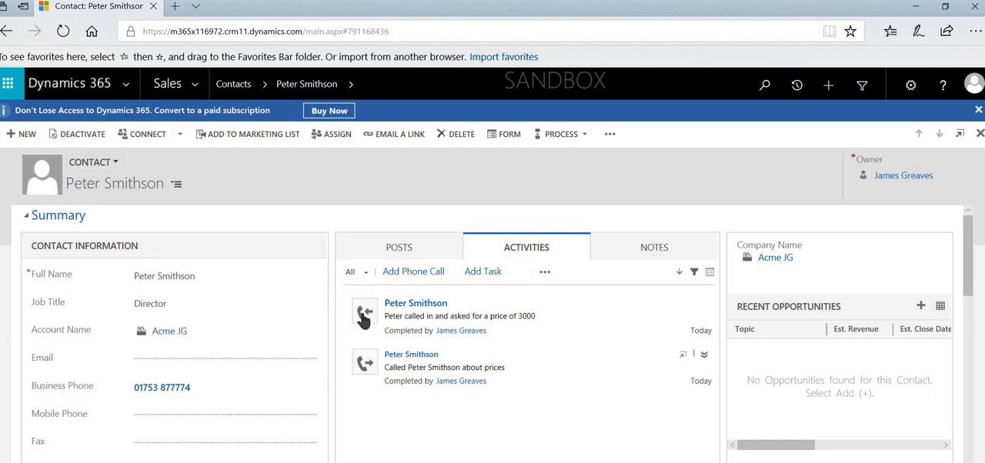
{"action": "mouse_move", "coordinate": [363, 315]}
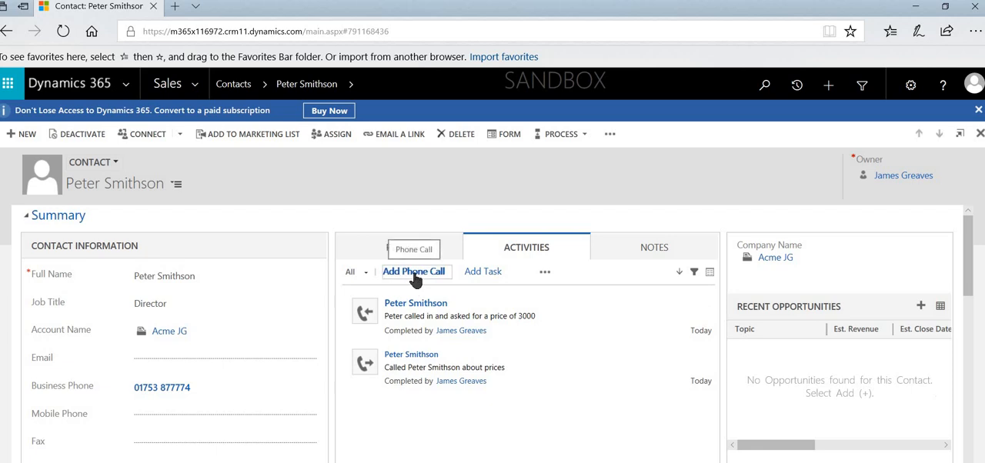
Log an outgoing call noting they cannot go as low as 3000 but could look at 3200
{"action": "left_click", "coordinate": [415, 271]}
{"action": "type", "text": "Message left to s"}
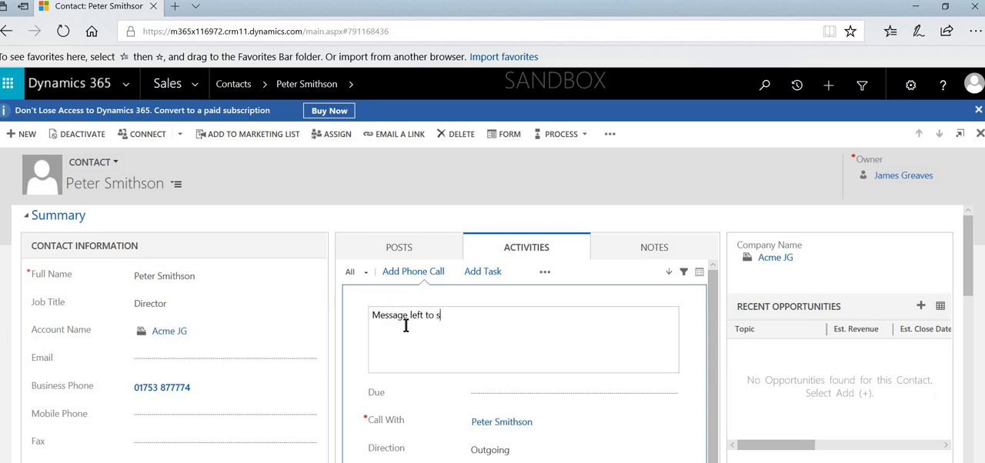
{"action": "type", "text": "ay we cann"}
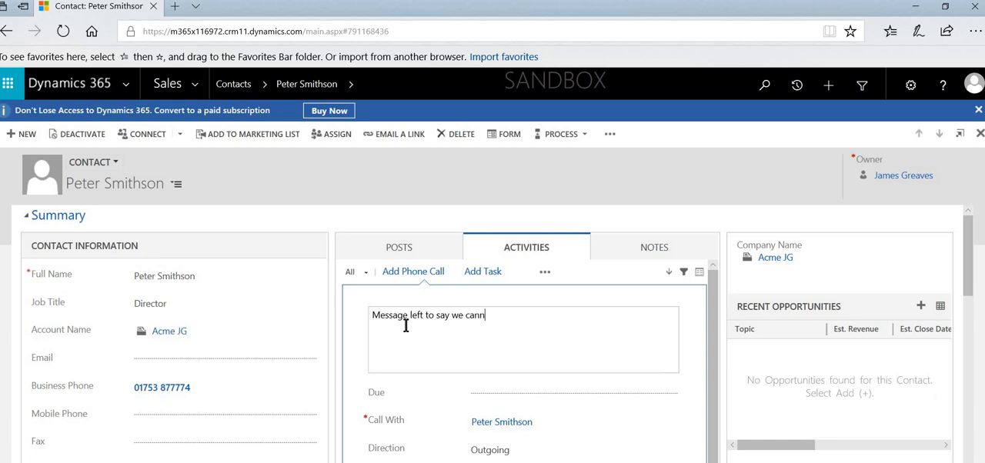
{"action": "type", "text": "ot go as low"}
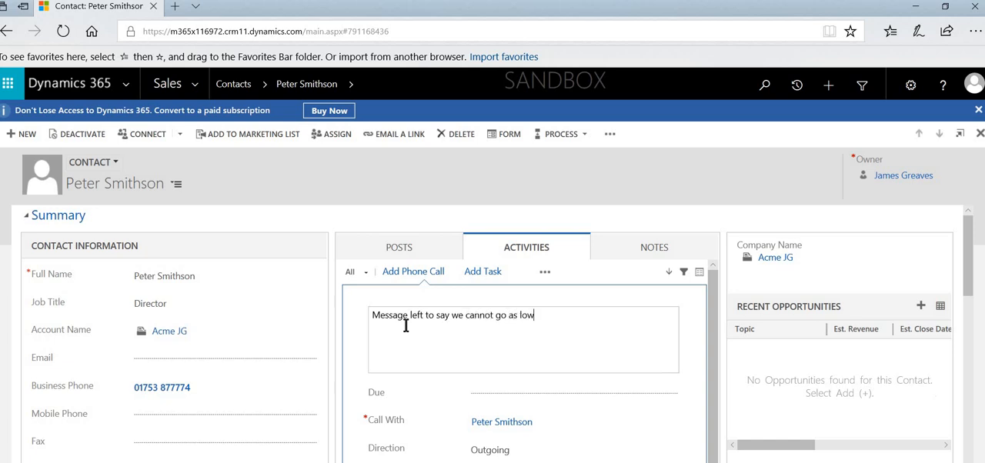
{"action": "type", "text": "as 3000 but could"}
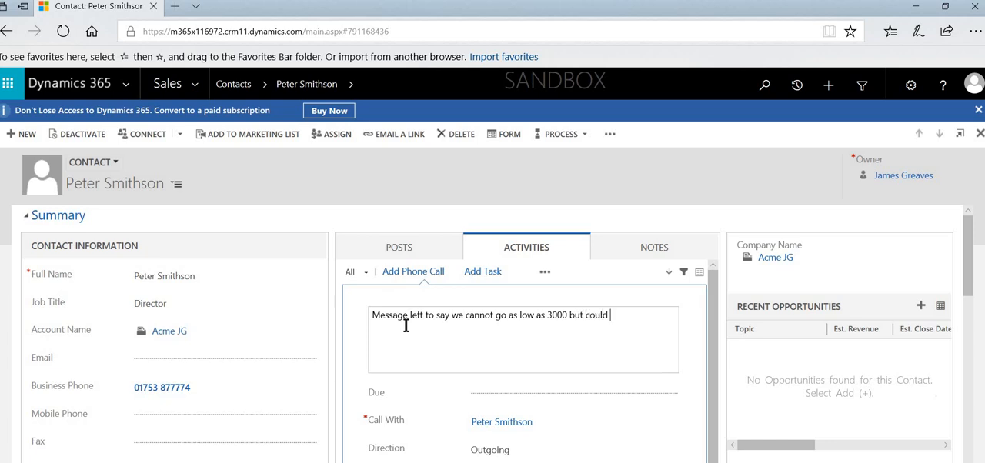
{"action": "type", "text": "look at"}
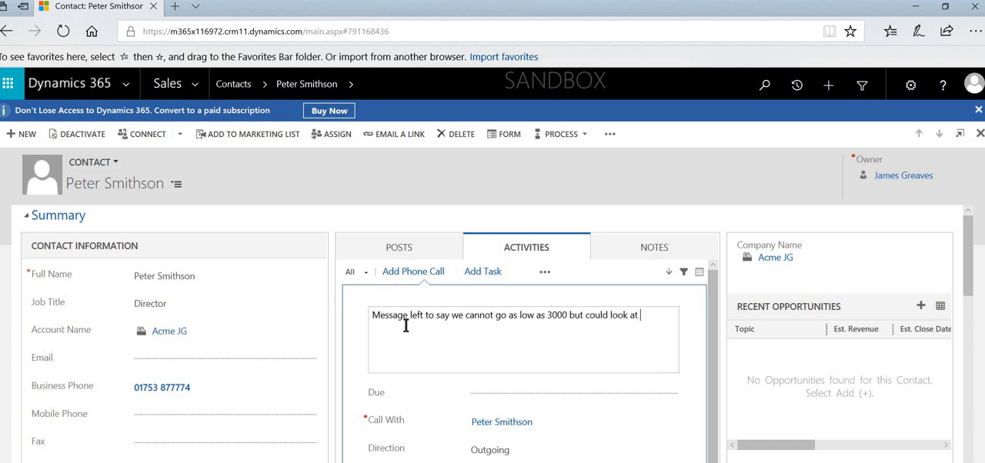
{"action": "type", "text": "3200"}
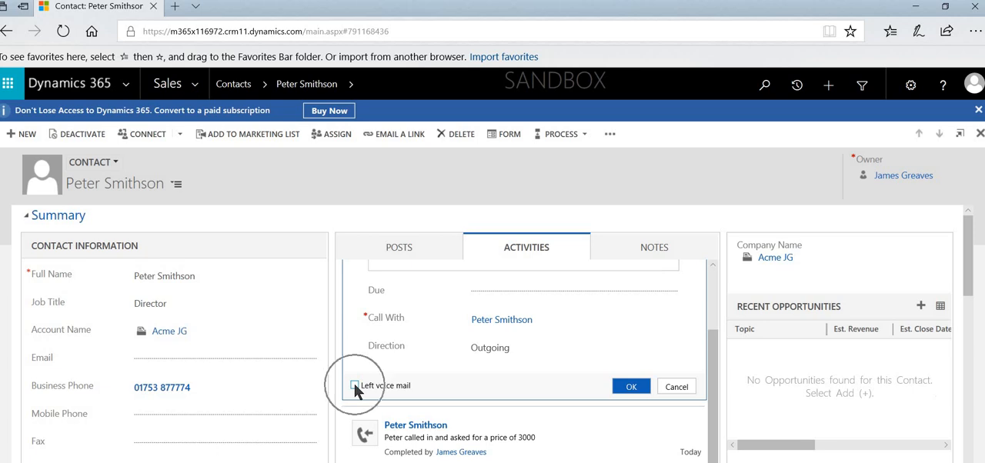
{"action": "left_click", "coordinate": [354, 384]}
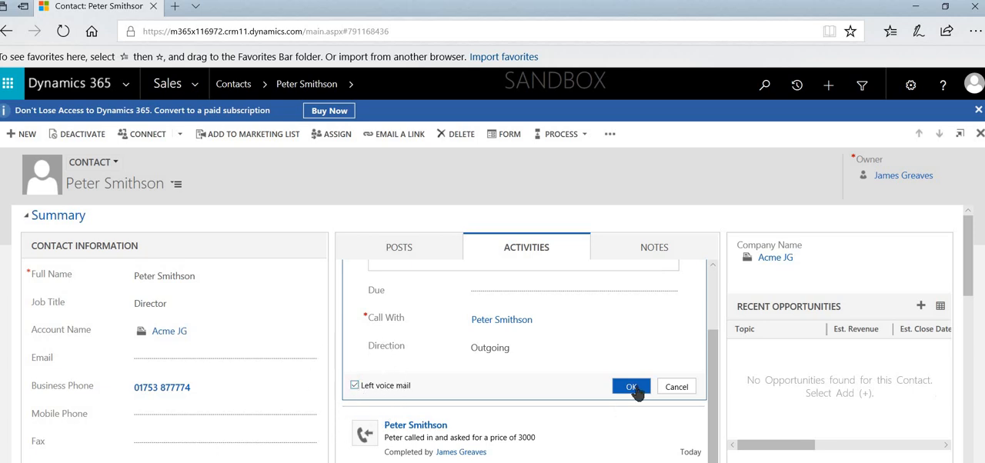
{"action": "left_click", "coordinate": [631, 387]}
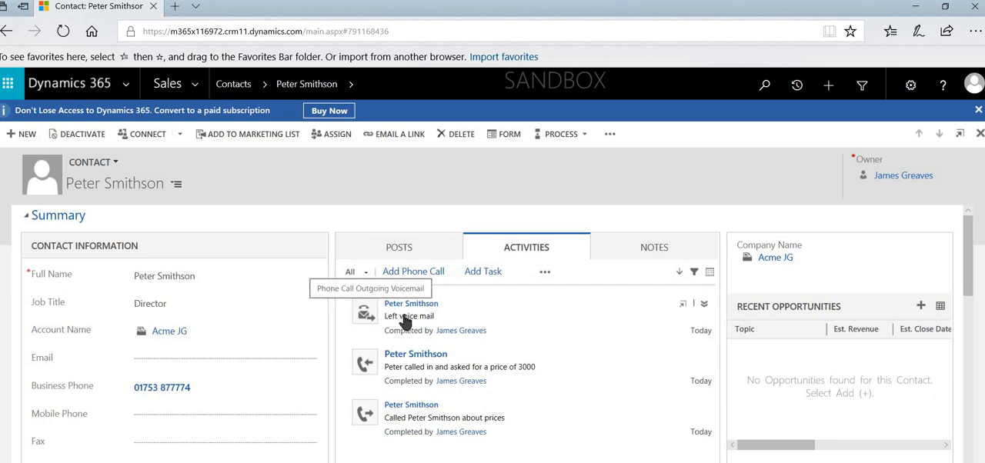
{"action": "mouse_move", "coordinate": [376, 348]}
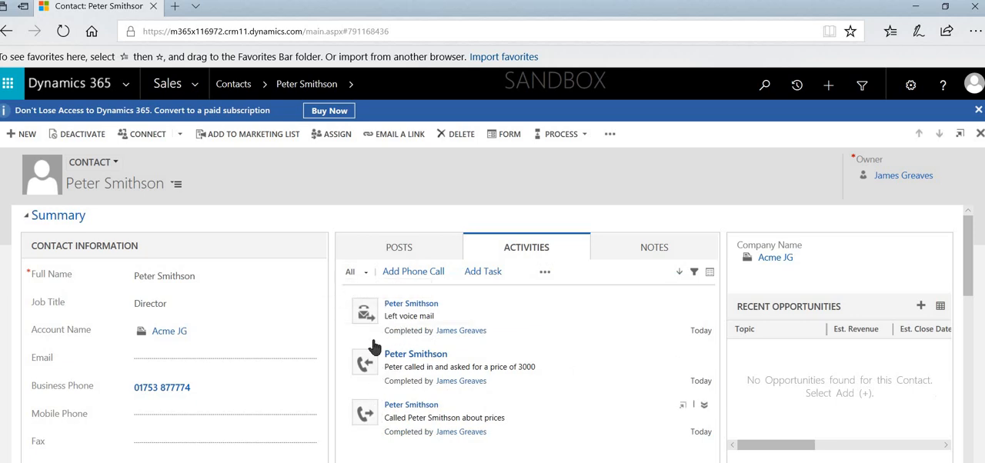
{"action": "mouse_move", "coordinate": [456, 382]}
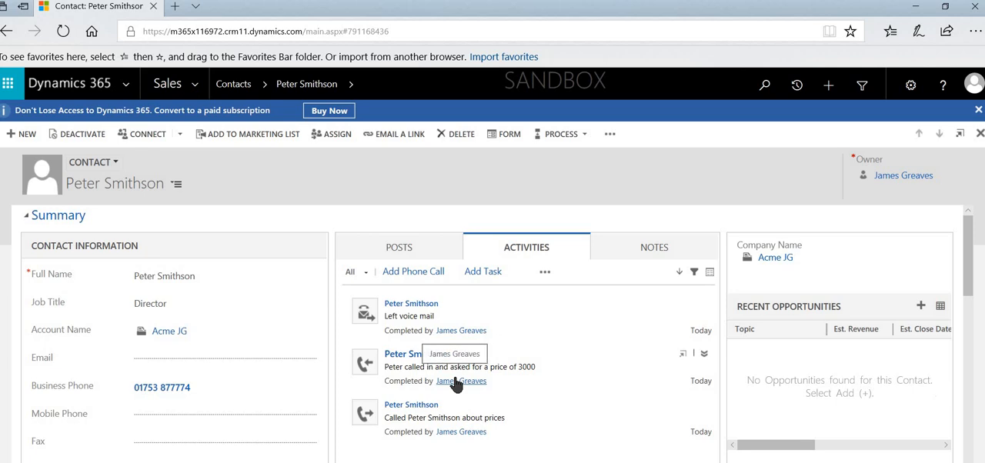
{"action": "mouse_move", "coordinate": [551, 333]}
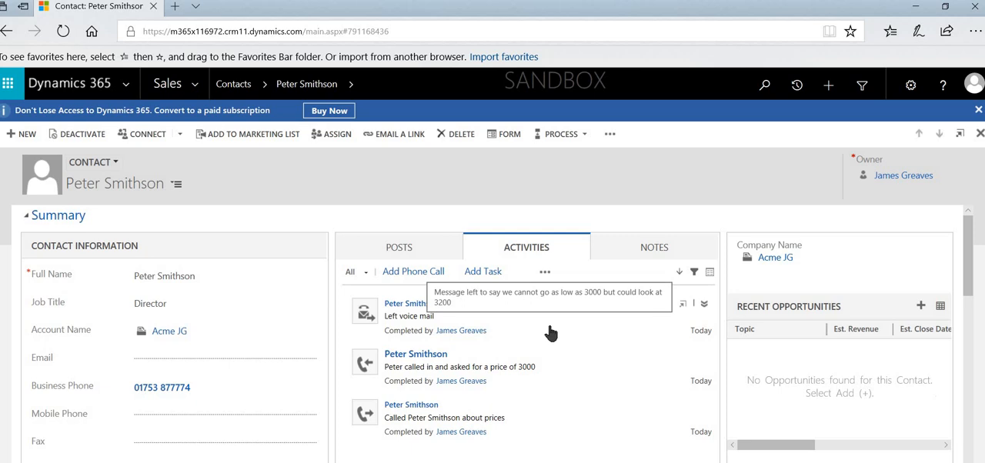
{"action": "mouse_move", "coordinate": [408, 337]}
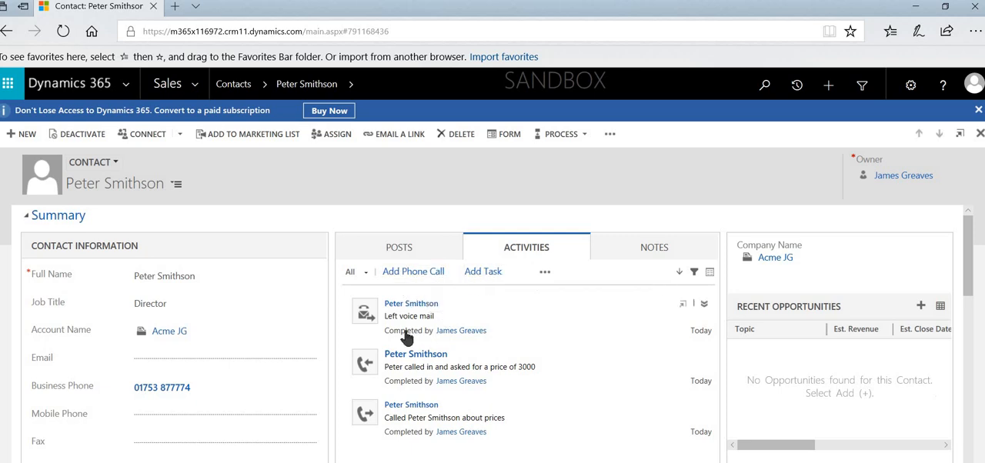
{"action": "mouse_move", "coordinate": [412, 271]}
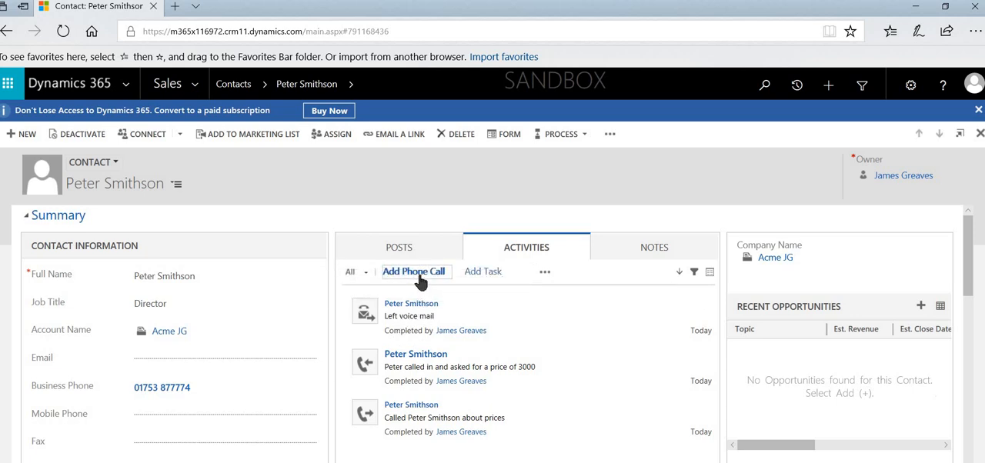
{"action": "mouse_move", "coordinate": [416, 413]}
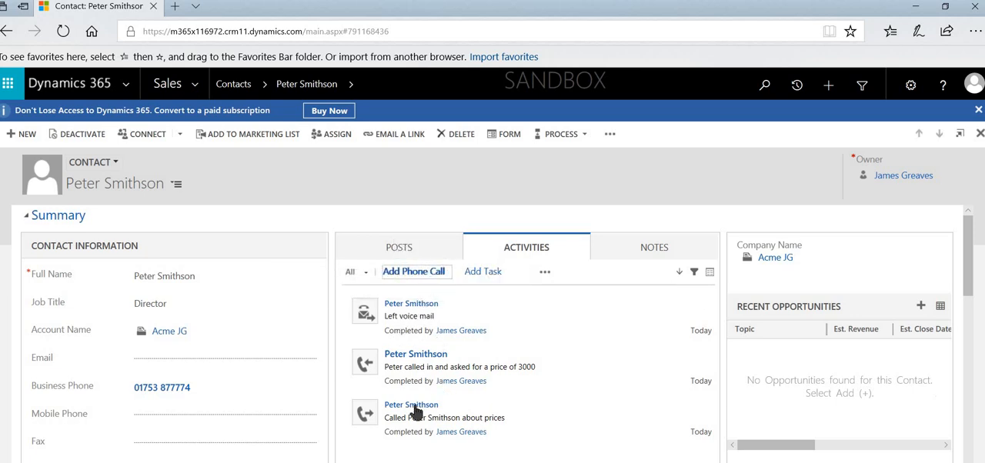
{"action": "mouse_move", "coordinate": [428, 278]}
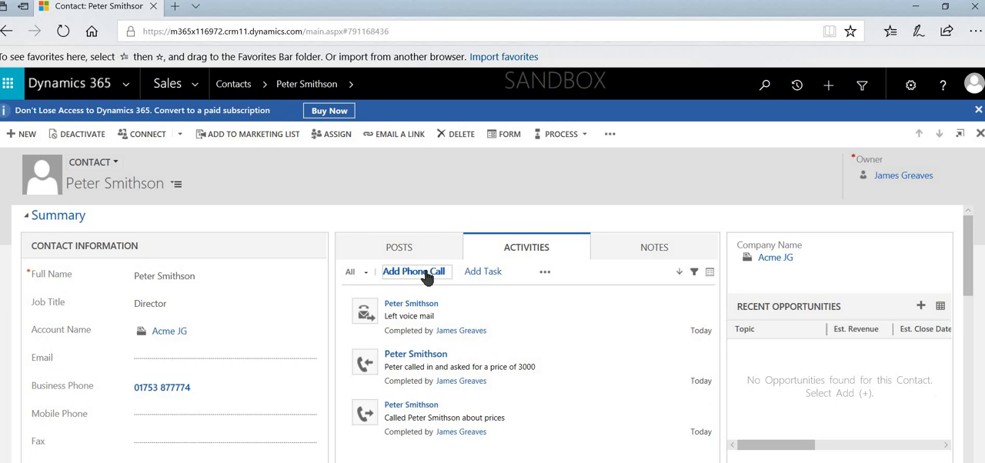
{"action": "left_click", "coordinate": [413, 271]}
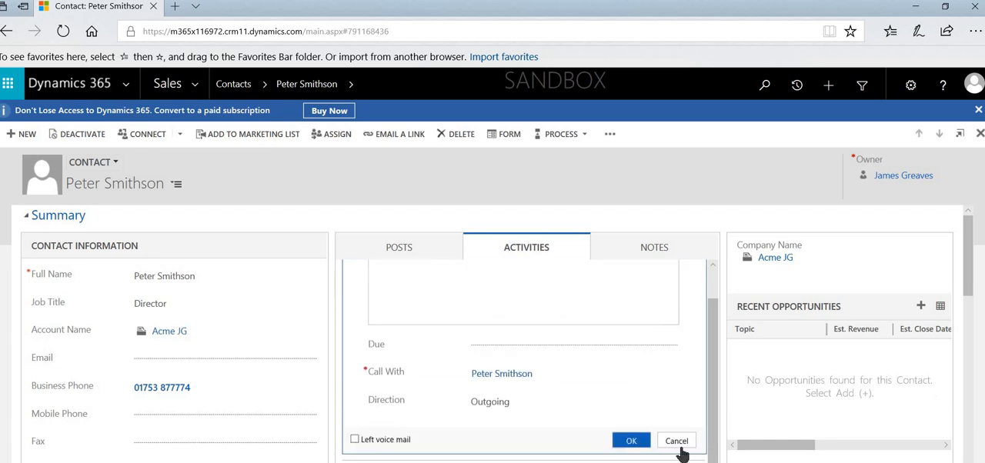
{"action": "left_click", "coordinate": [631, 440]}
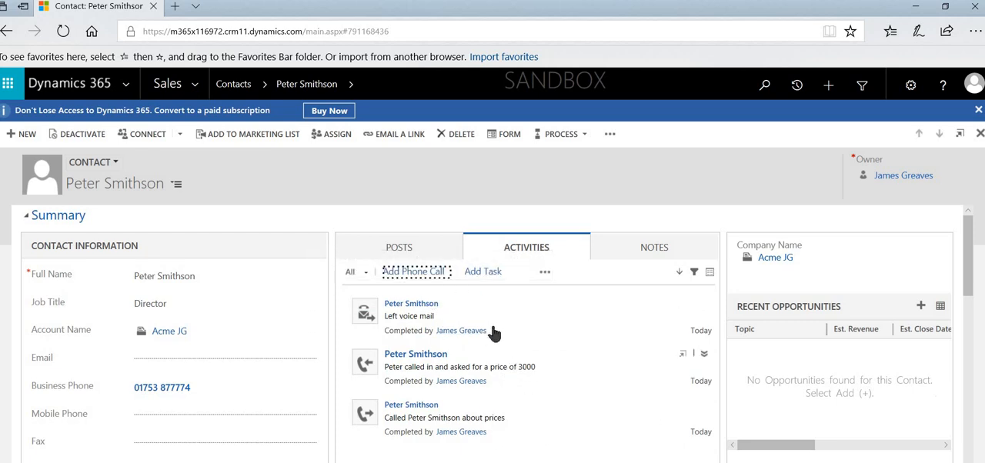
{"action": "mouse_move", "coordinate": [501, 317]}
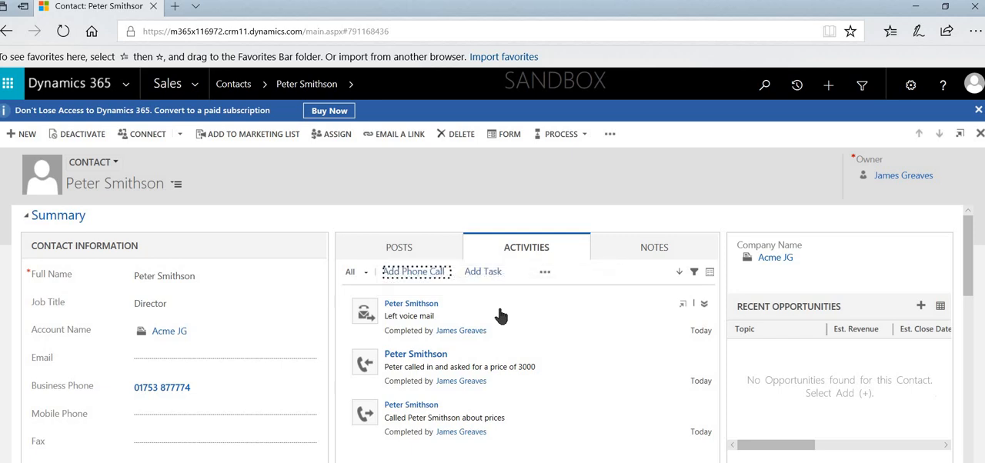
{"action": "mouse_move", "coordinate": [484, 271]}
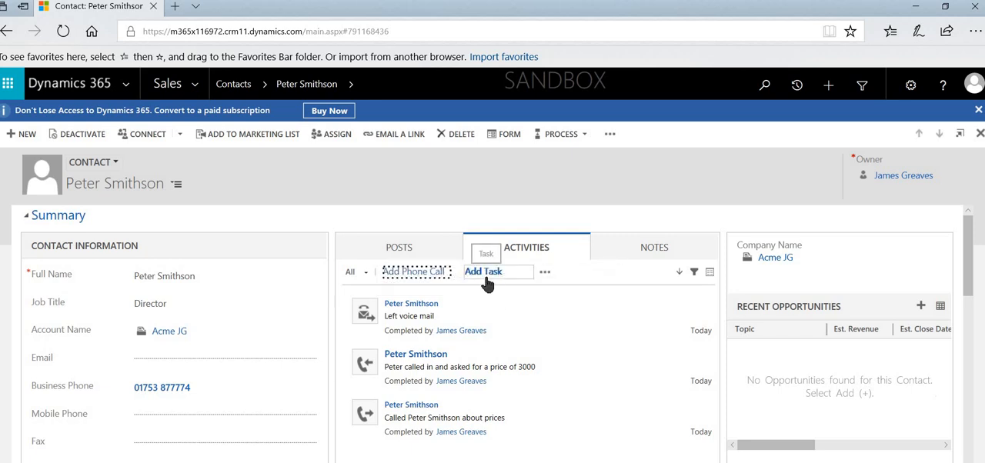
{"action": "mouse_move", "coordinate": [483, 280]}
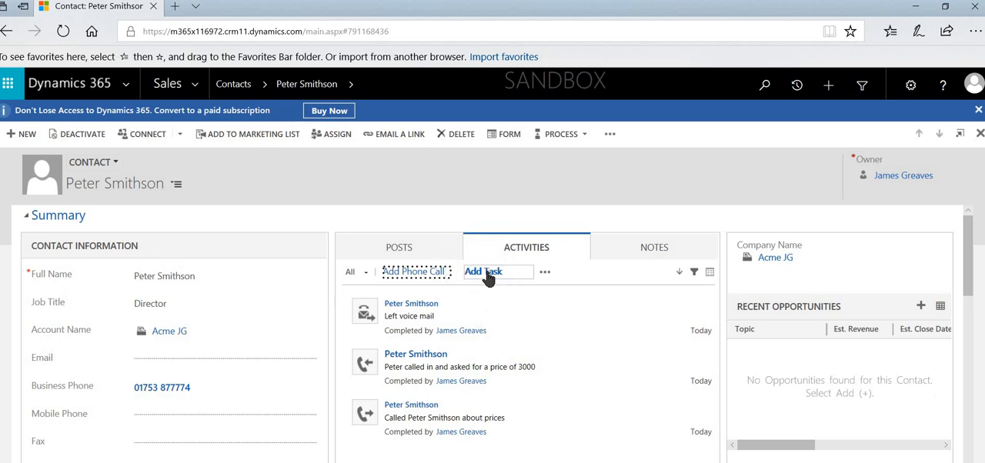
{"action": "left_click", "coordinate": [484, 271]}
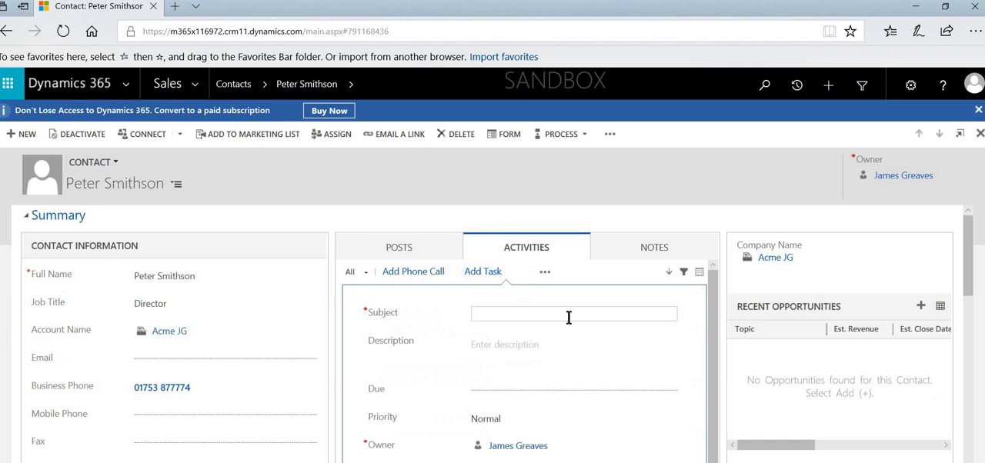
{"action": "mouse_move", "coordinate": [573, 314]}
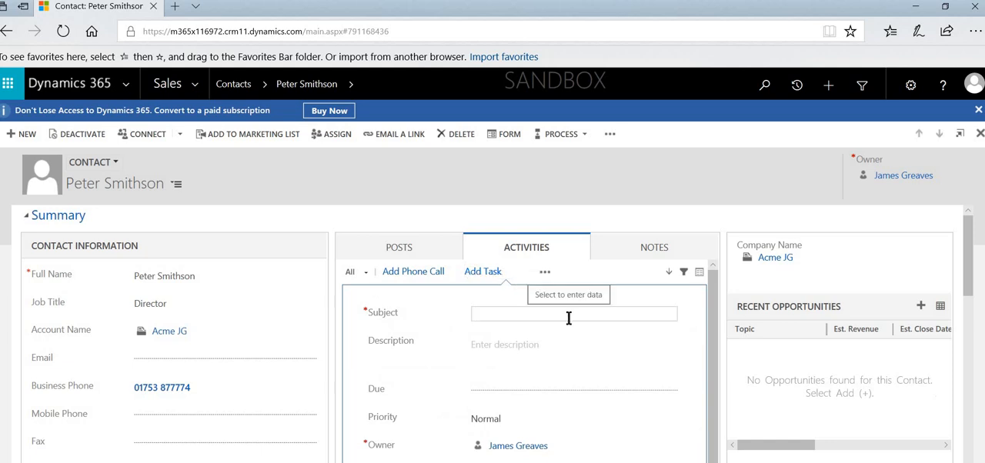
{"action": "type", "text": "Call"}
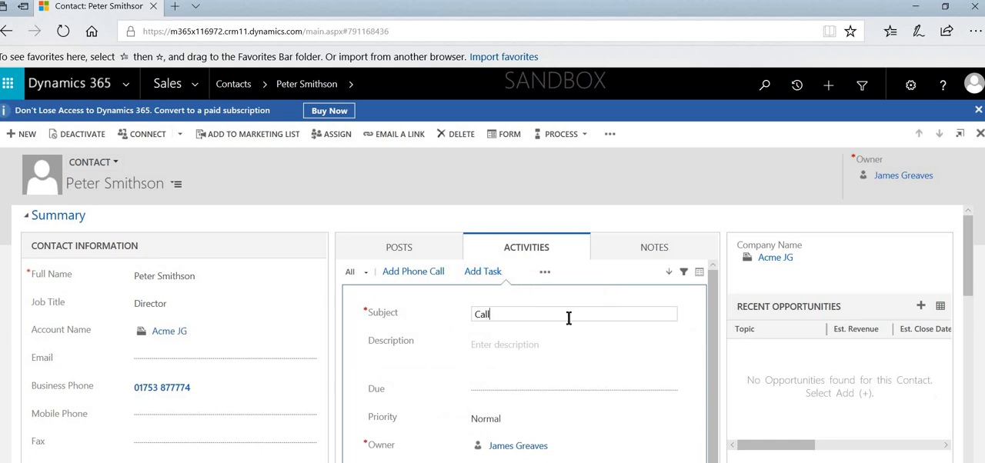
{"action": "type", "text": "Peter"}
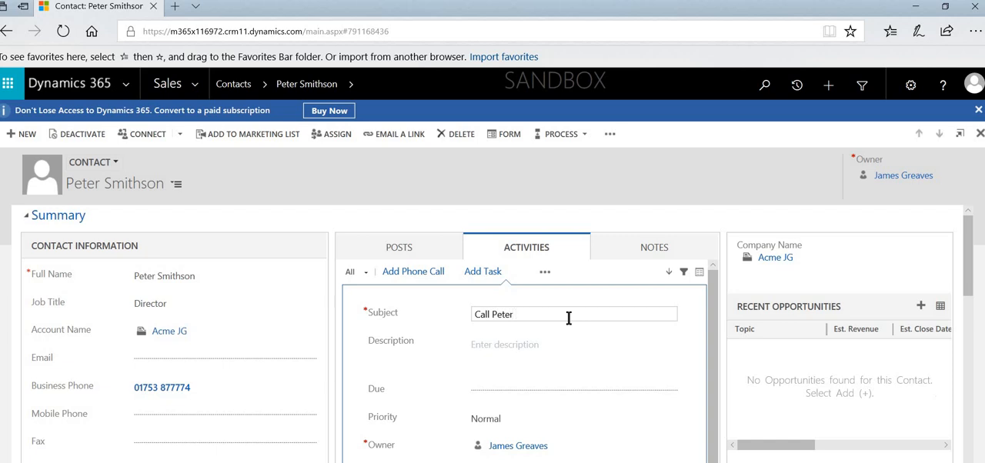
{"action": "type", "text": "on the 9"}
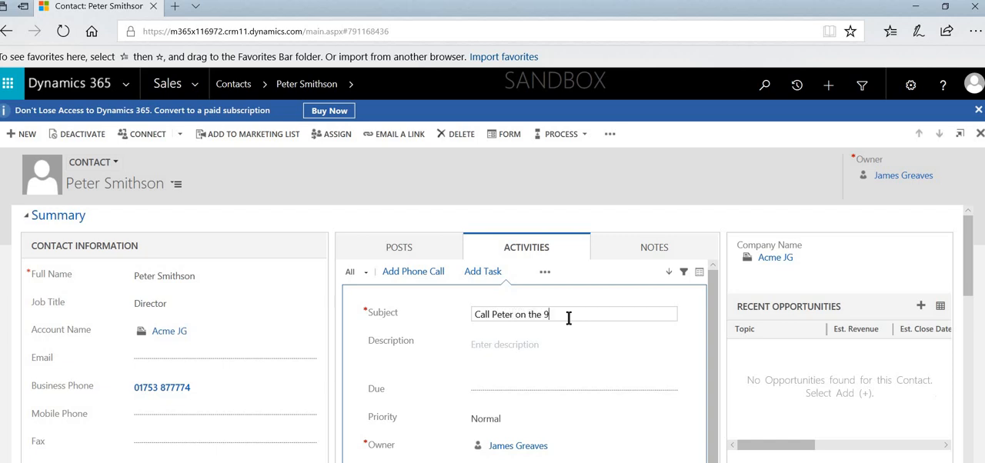
{"action": "type", "text": "th April"}
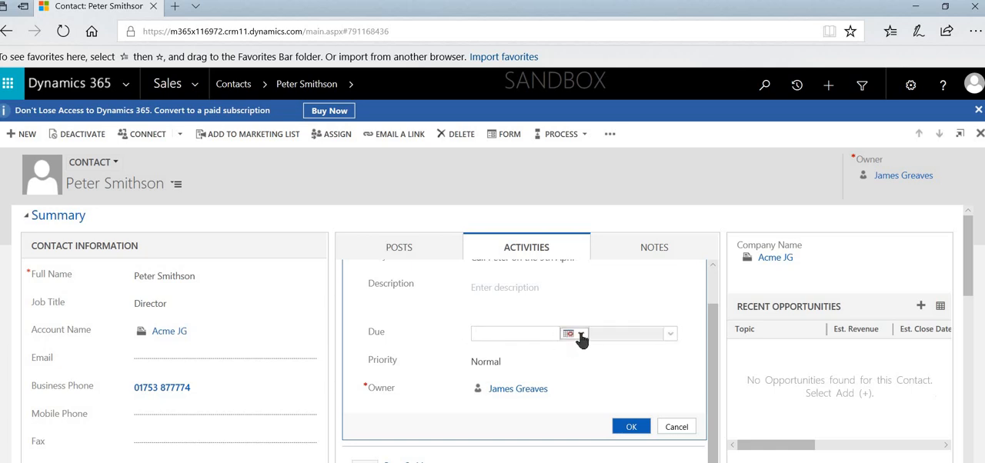
{"action": "left_click", "coordinate": [568, 333]}
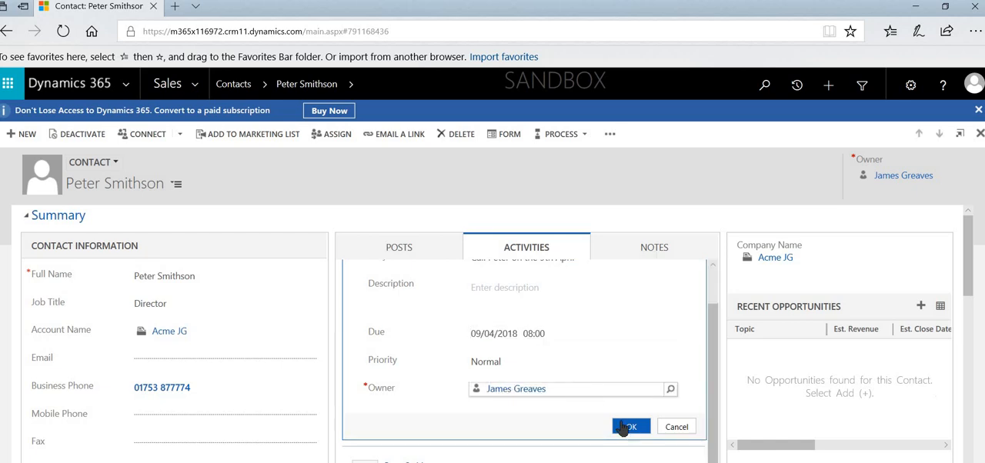
{"action": "left_click", "coordinate": [630, 427]}
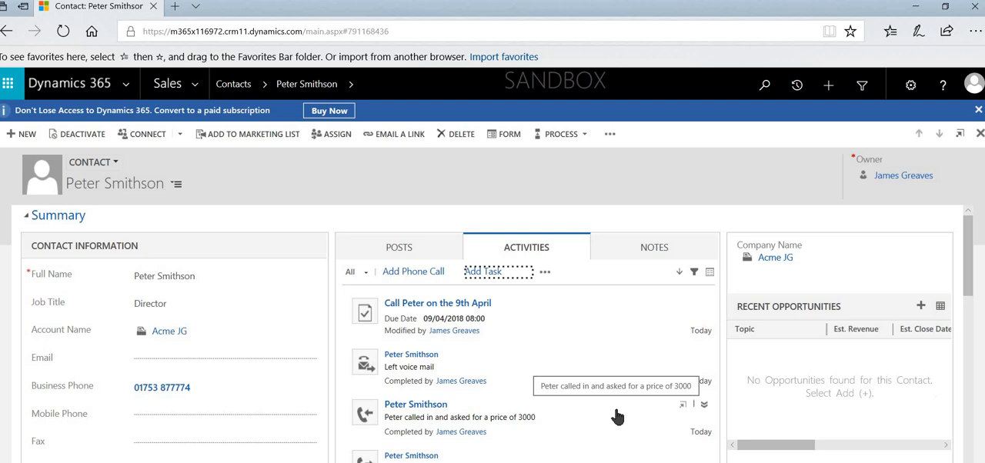
{"action": "mouse_move", "coordinate": [175, 183]}
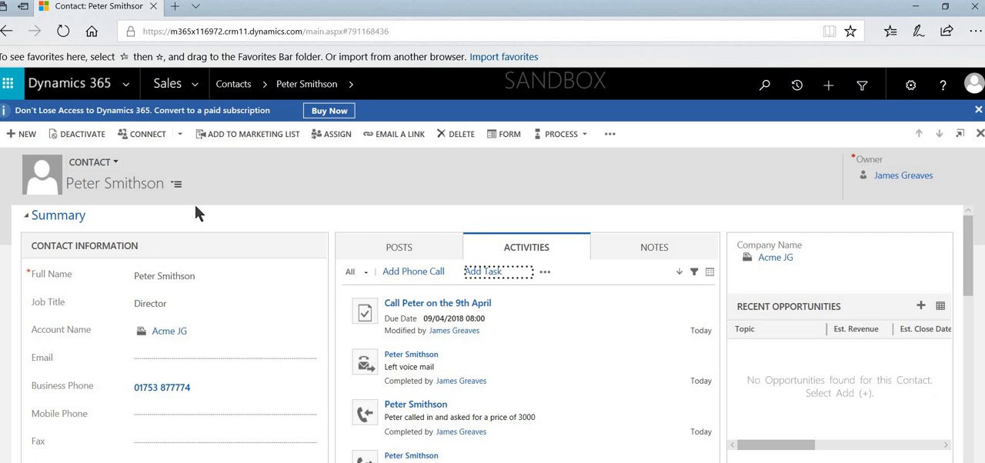
{"action": "mouse_move", "coordinate": [570, 317]}
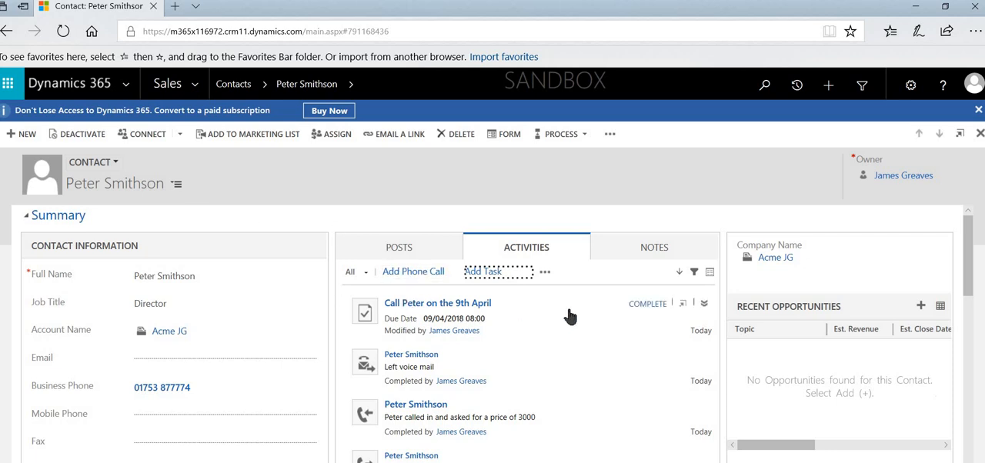
{"action": "mouse_move", "coordinate": [206, 133]}
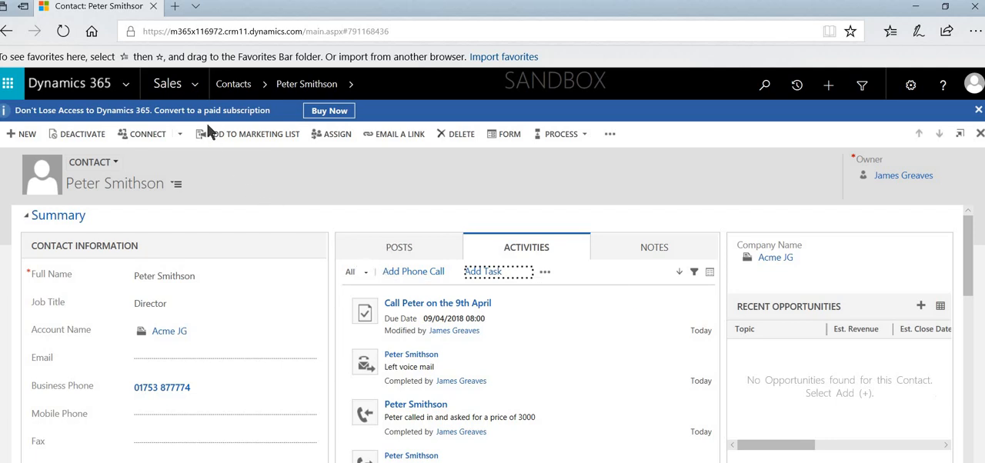
{"action": "mouse_move", "coordinate": [197, 83]}
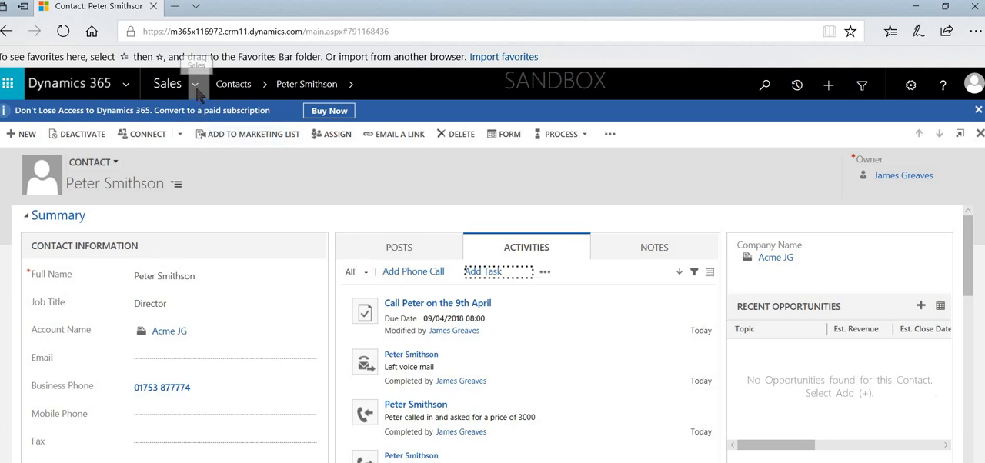
{"action": "mouse_move", "coordinate": [195, 83]}
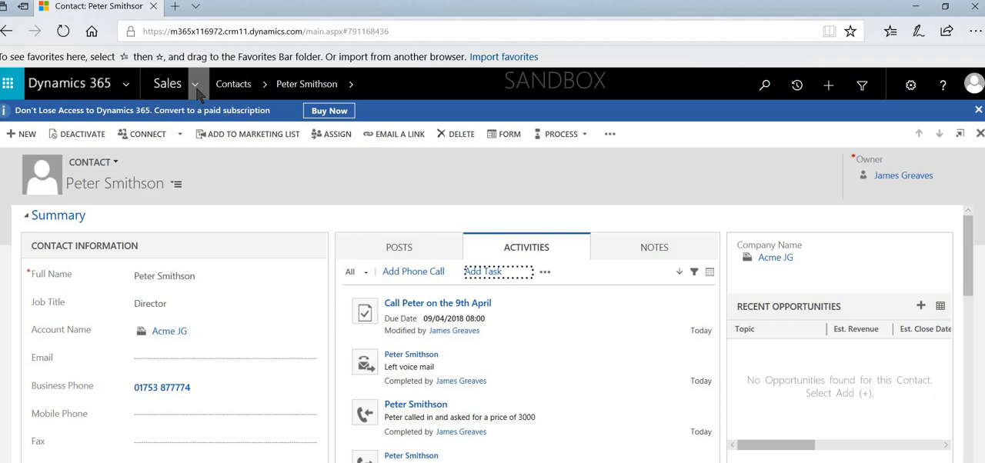
Go to the Activities area under My Work from the Sales menu
{"action": "left_click", "coordinate": [194, 83]}
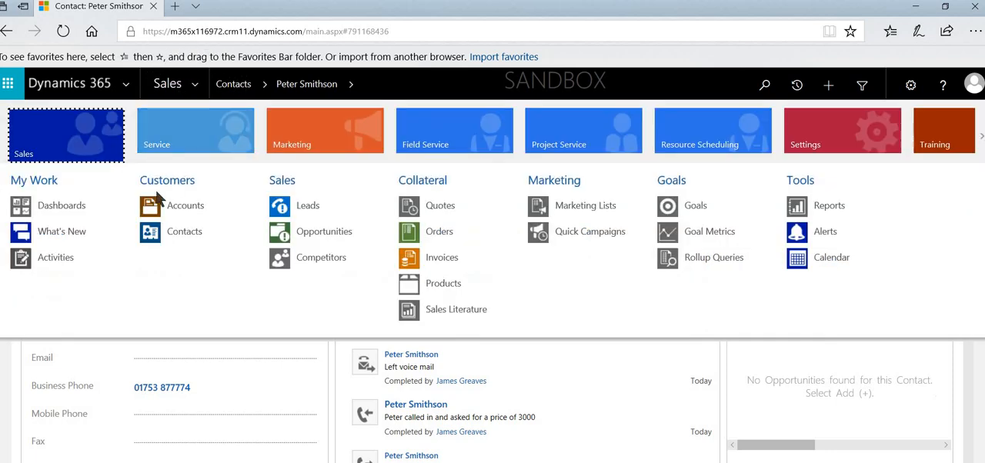
{"action": "left_click", "coordinate": [55, 257]}
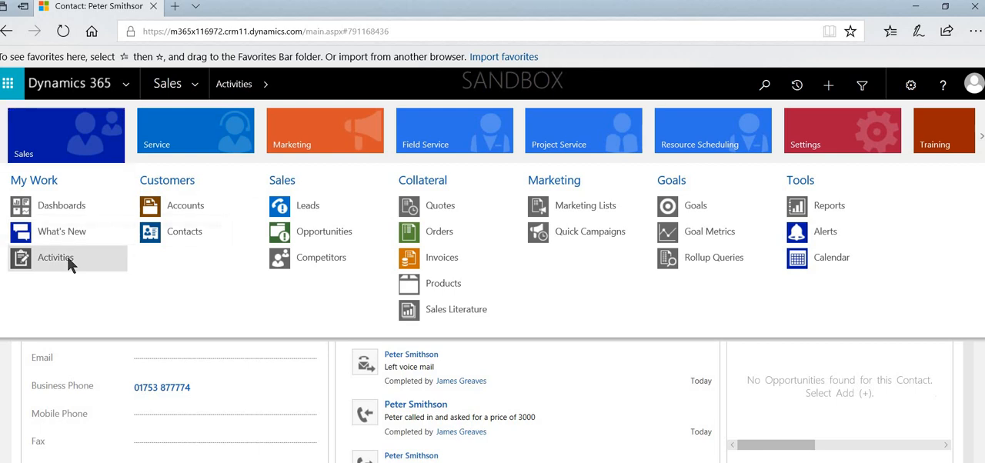
{"action": "left_click", "coordinate": [55, 257]}
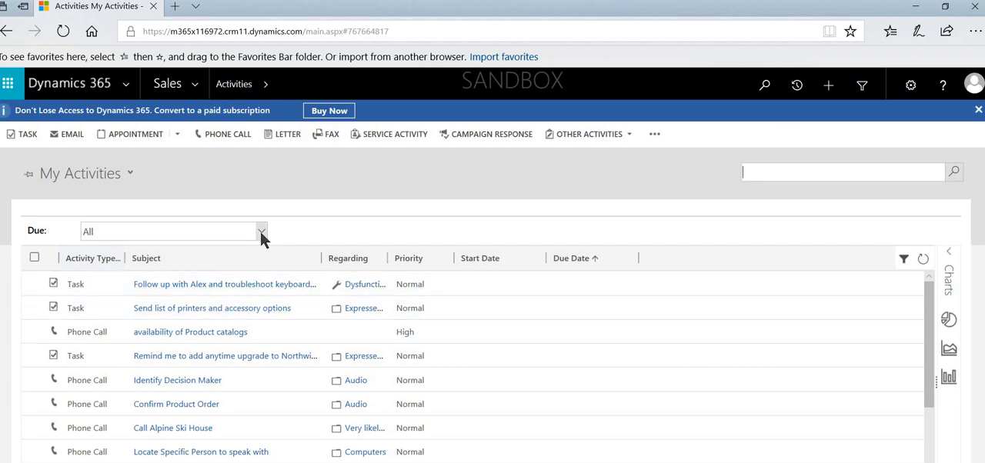
Filter My Activities to those due in the next 7 days or earlier
{"action": "left_click", "coordinate": [261, 230]}
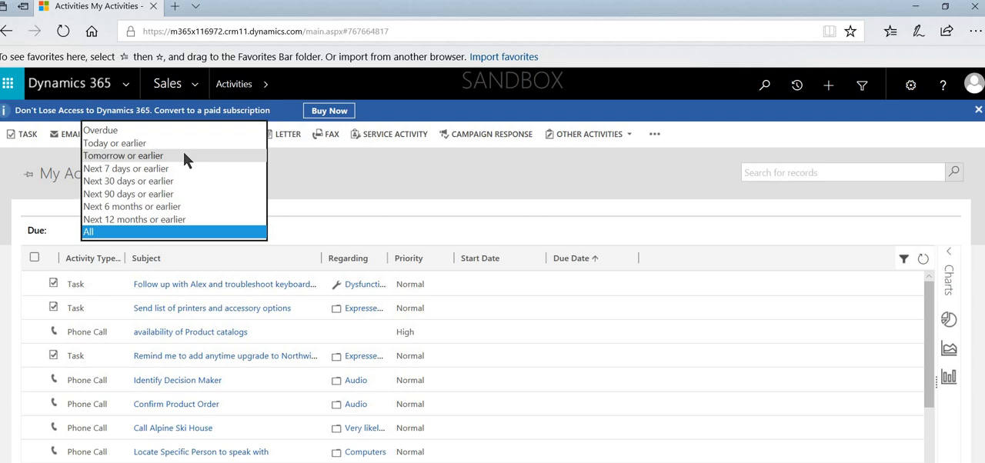
{"action": "left_click", "coordinate": [126, 170]}
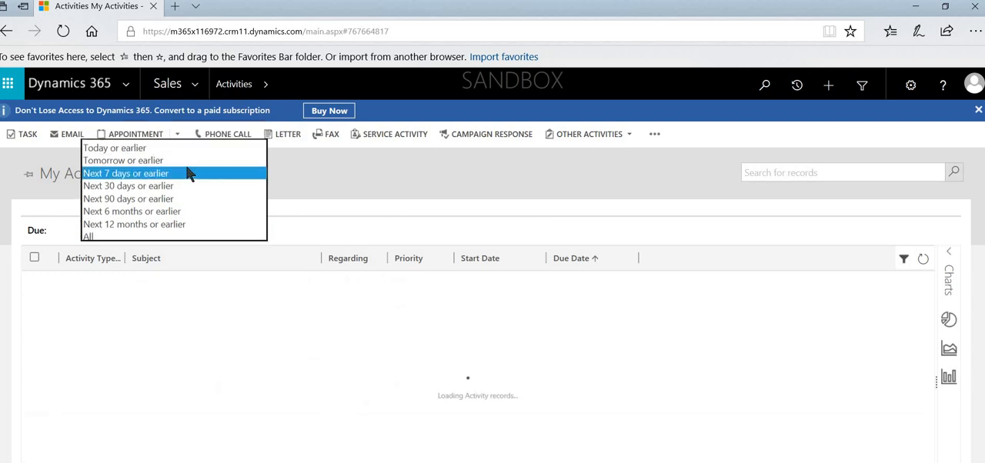
{"action": "left_click", "coordinate": [126, 172]}
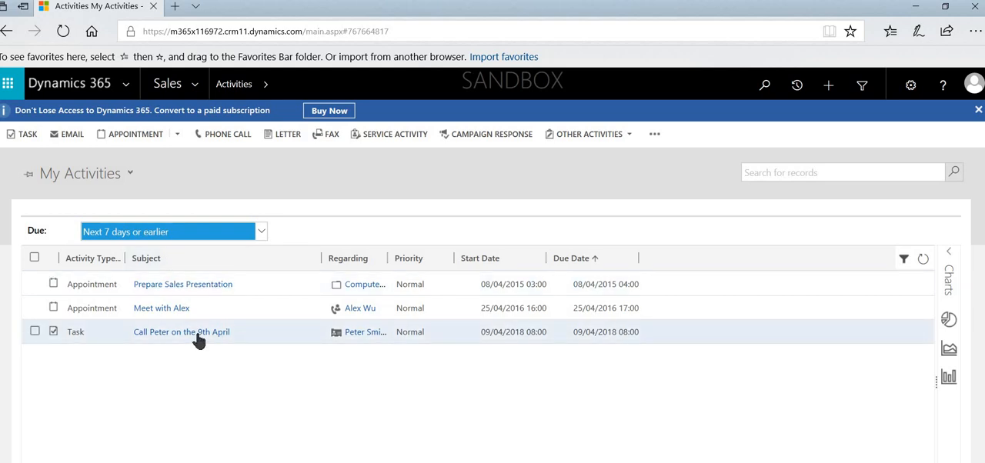
{"action": "mouse_move", "coordinate": [182, 332]}
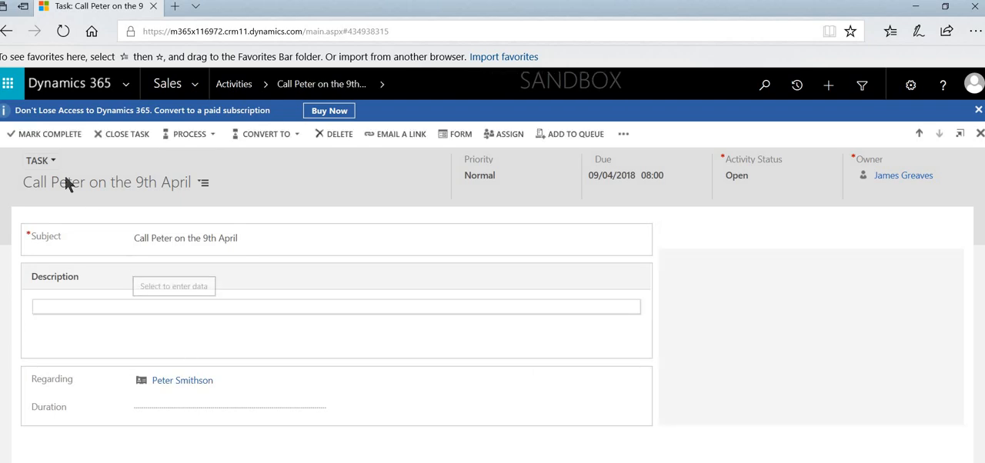
{"action": "mouse_move", "coordinate": [50, 134]}
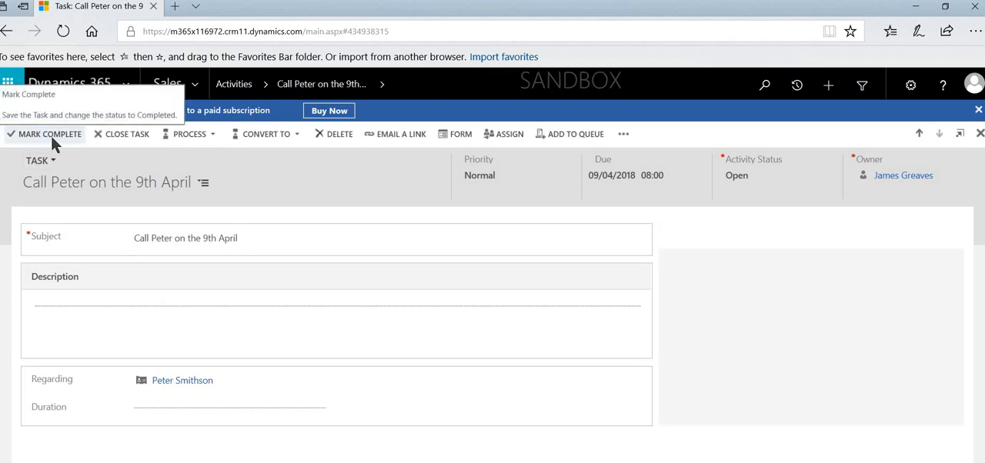
{"action": "mouse_move", "coordinate": [289, 210]}
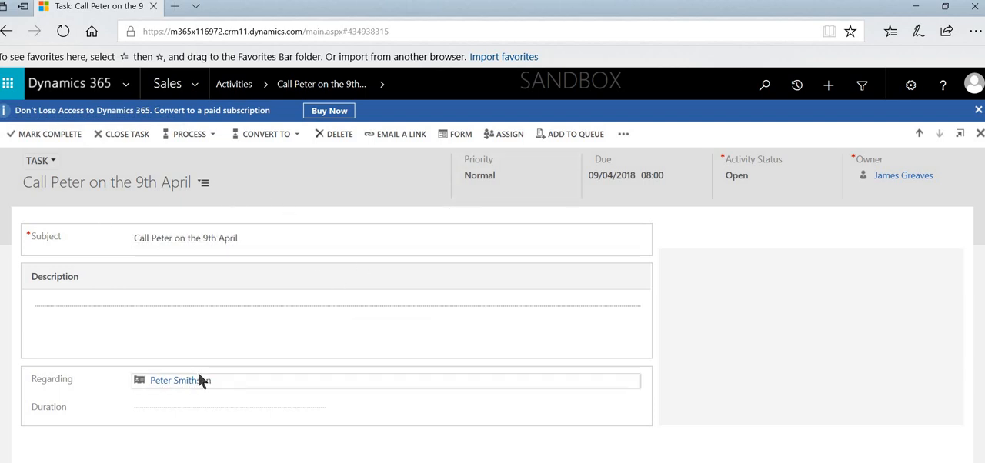
{"action": "left_click", "coordinate": [172, 380]}
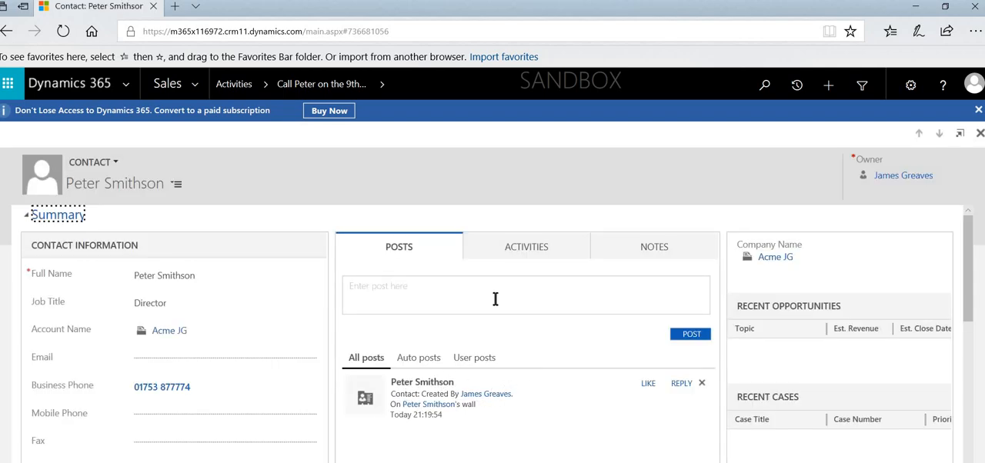
{"action": "left_click", "coordinate": [526, 246]}
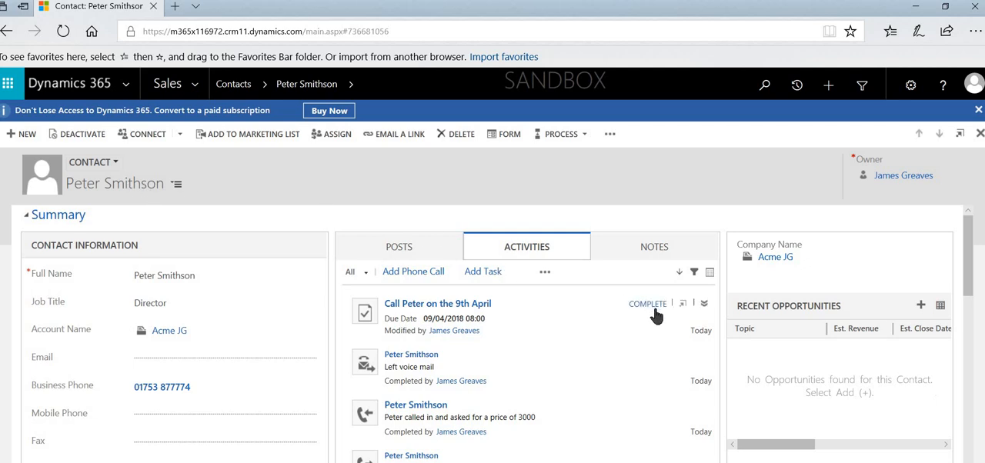
{"action": "mouse_move", "coordinate": [647, 303]}
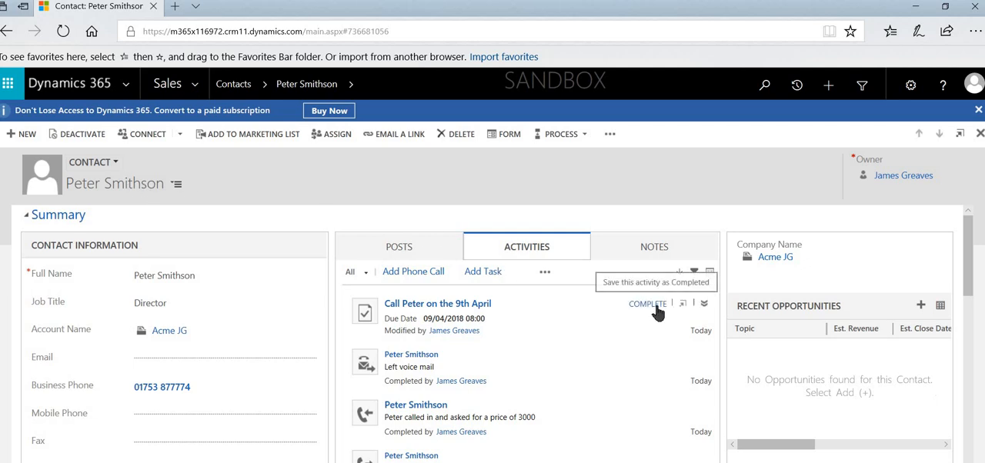
{"action": "left_click", "coordinate": [647, 303]}
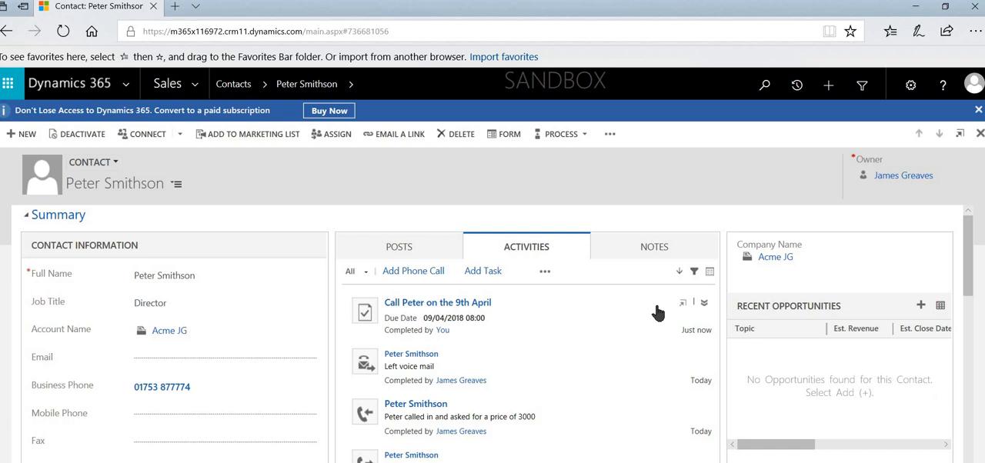
{"action": "mouse_move", "coordinate": [579, 384]}
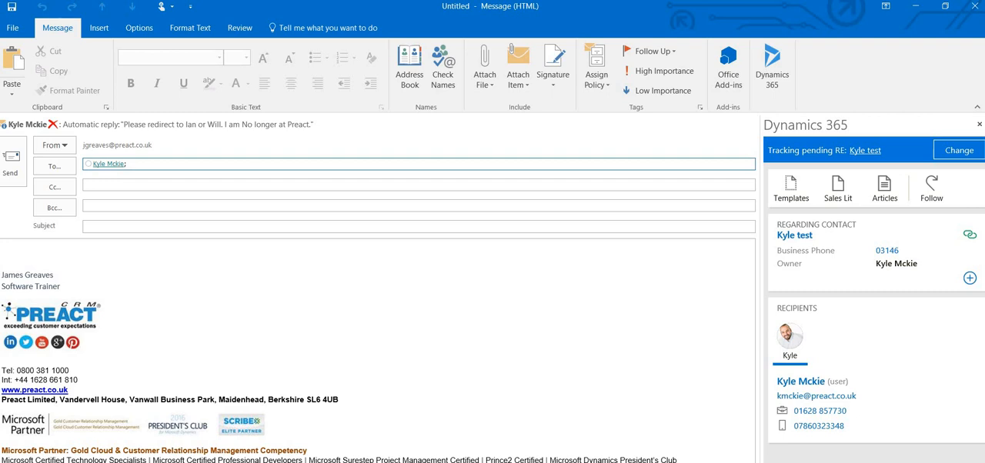
{"action": "mouse_move", "coordinate": [856, 290]}
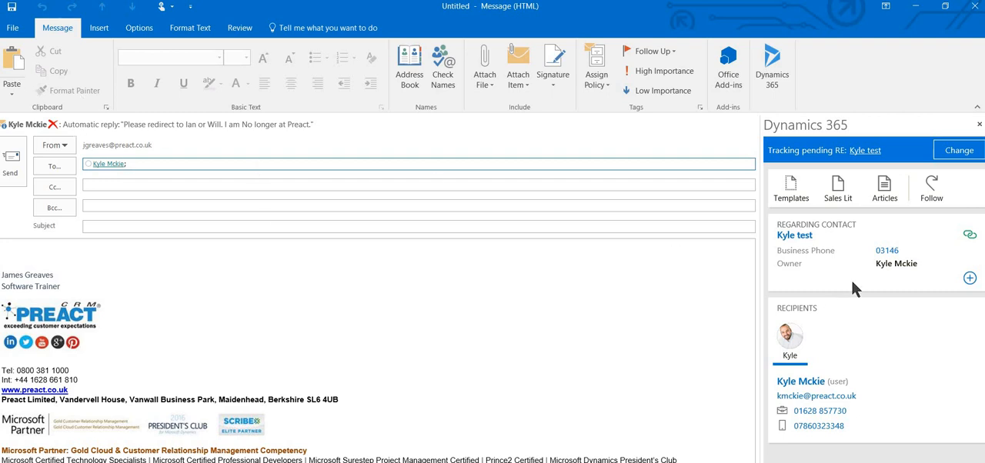
{"action": "mouse_move", "coordinate": [971, 241]}
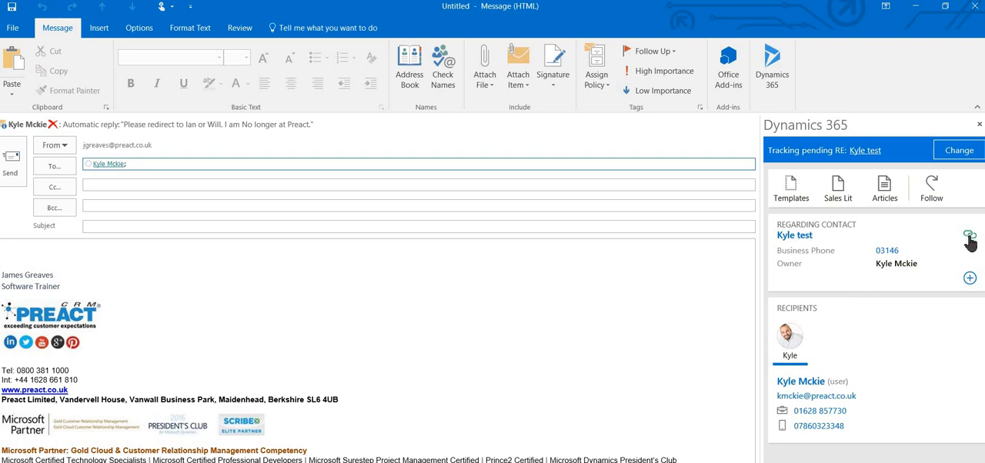
{"action": "mouse_move", "coordinate": [971, 240]}
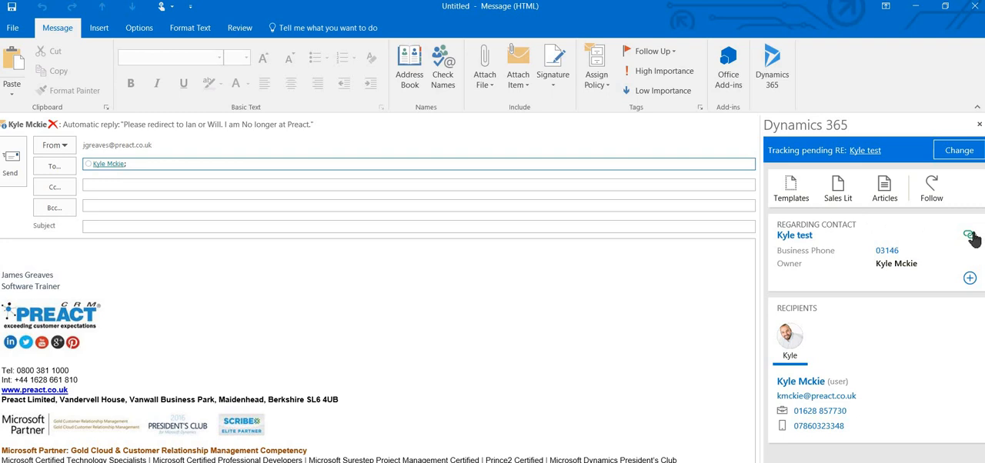
{"action": "mouse_move", "coordinate": [975, 240]}
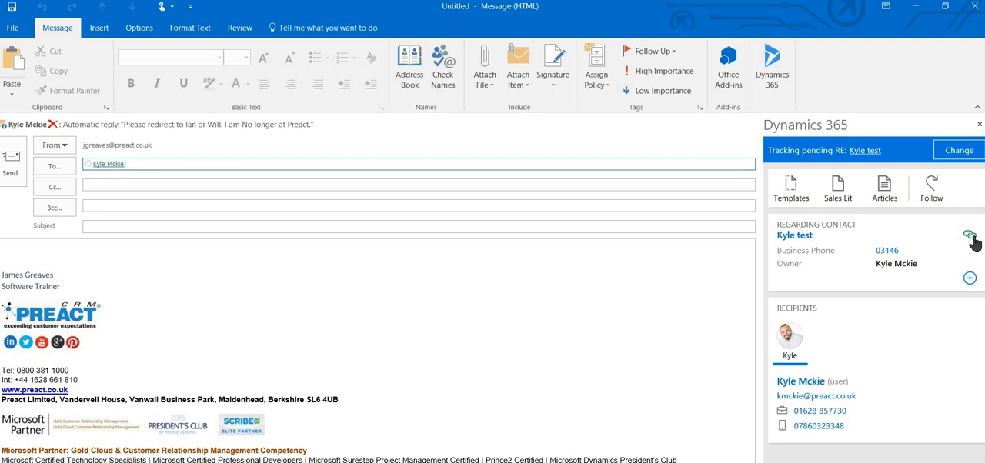
{"action": "mouse_move", "coordinate": [958, 166]}
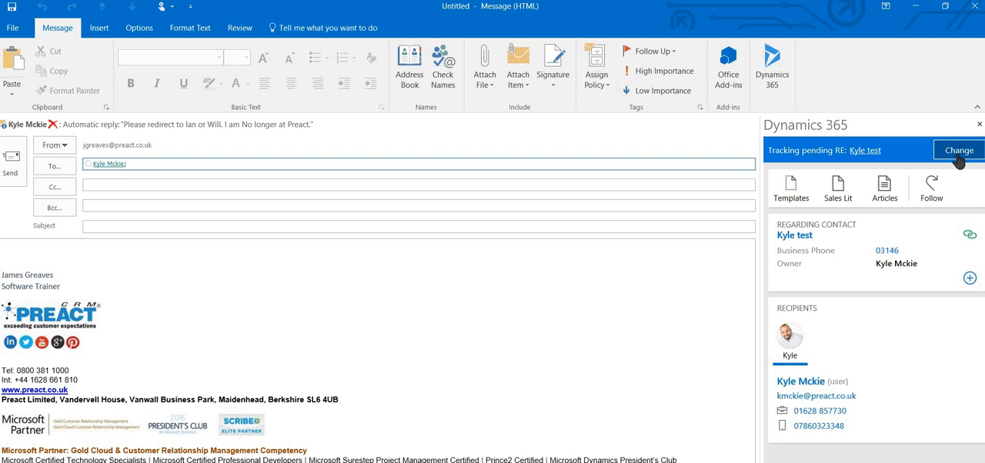
Retrack the email against the Kyle McKie Sample 2 contact found by searching 'kyle'
{"action": "left_click", "coordinate": [958, 150]}
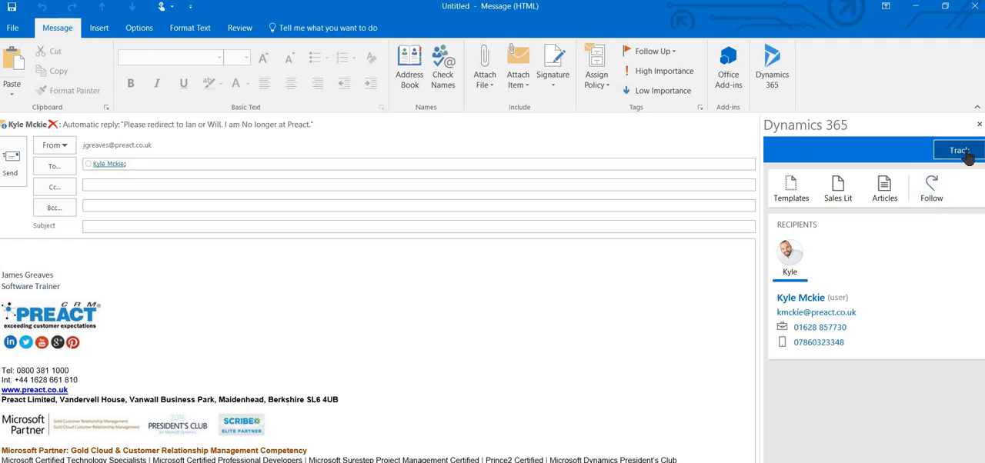
{"action": "left_click", "coordinate": [958, 151]}
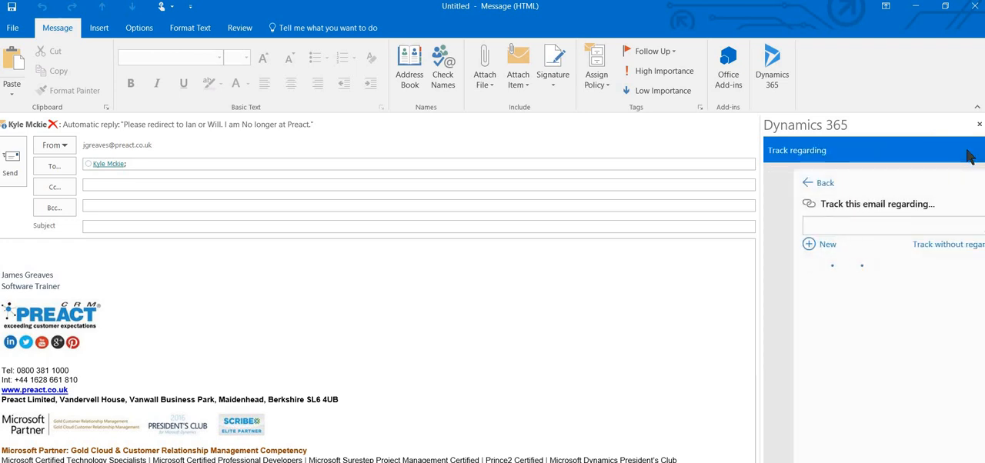
{"action": "left_click", "coordinate": [875, 225]}
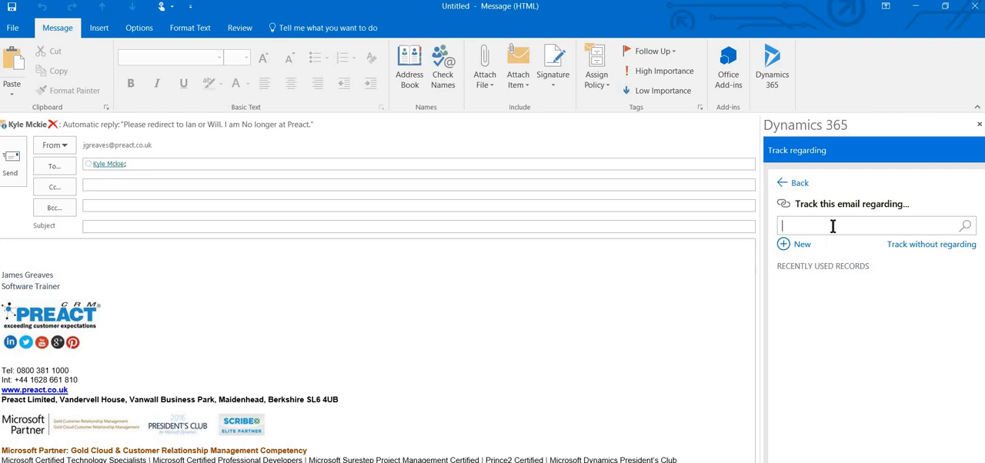
{"action": "type", "text": "kyle mckie"}
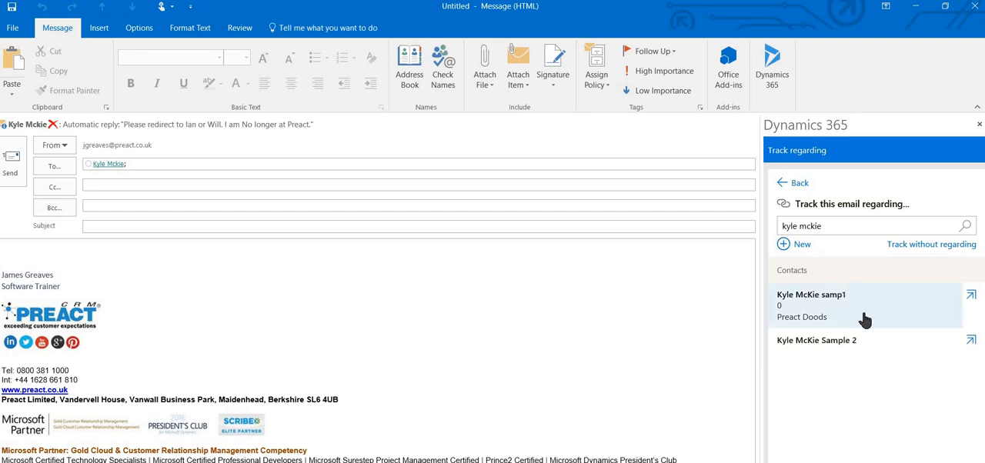
{"action": "left_click", "coordinate": [816, 340]}
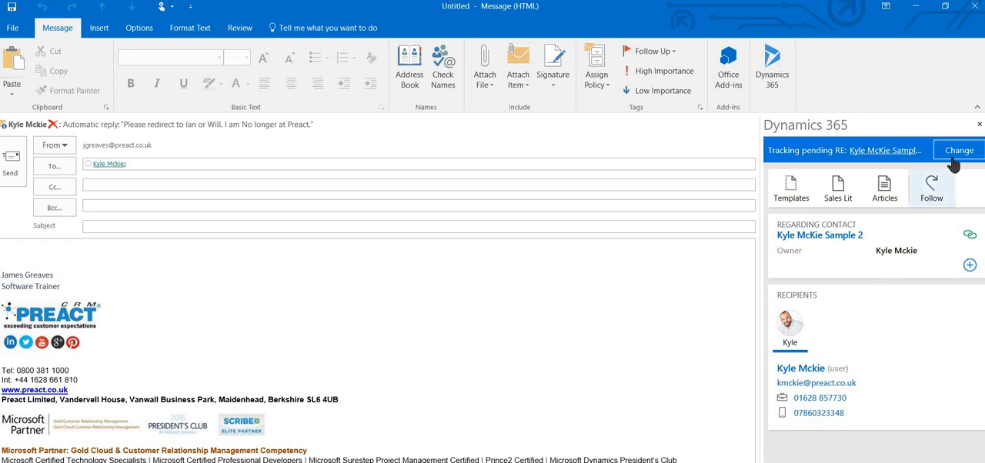
{"action": "left_click", "coordinate": [958, 149]}
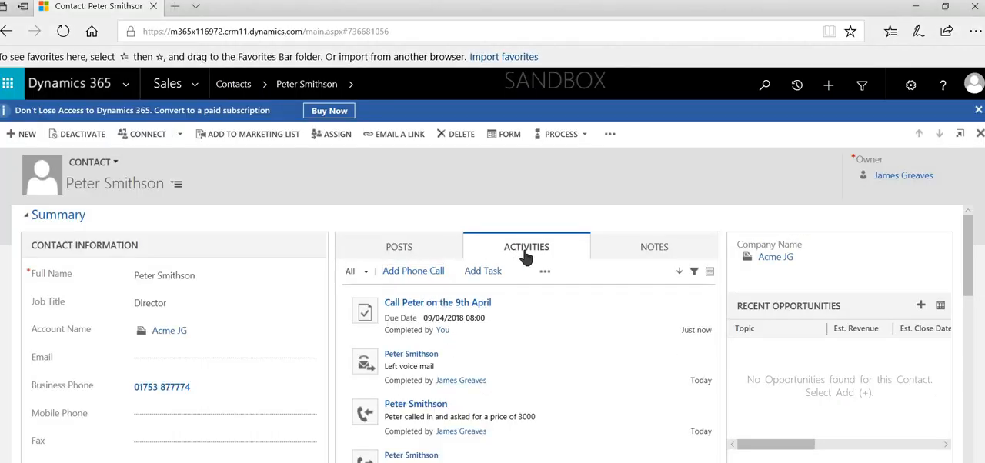
{"action": "mouse_move", "coordinate": [527, 259]}
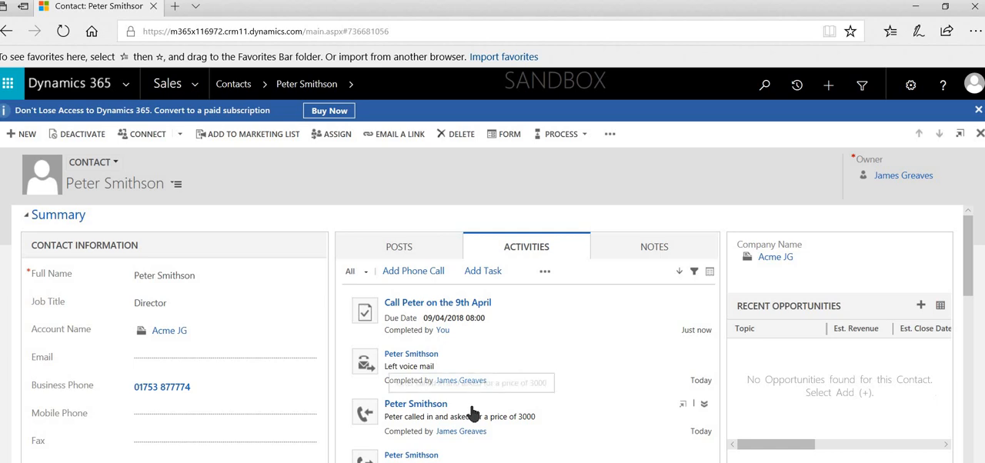
{"action": "mouse_move", "coordinate": [828, 260]}
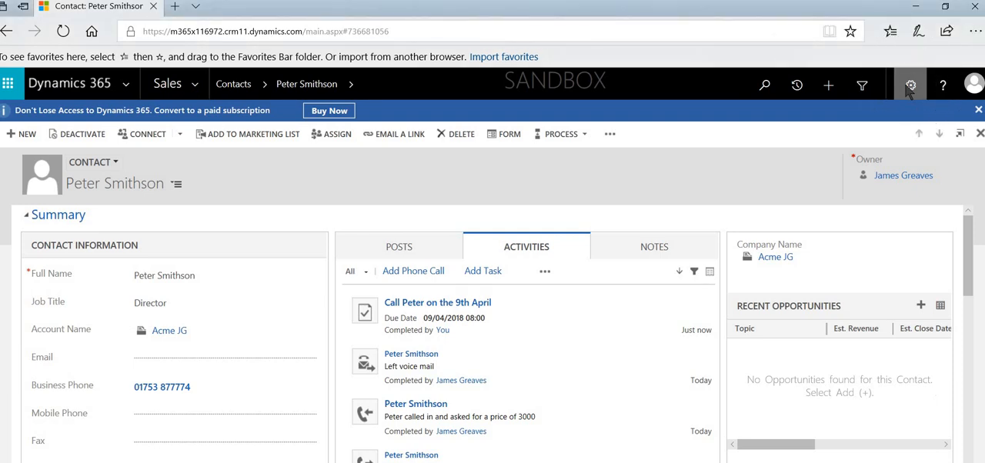
Show the Email settings of Set Personal Options from the gear menu
{"action": "left_click", "coordinate": [911, 84]}
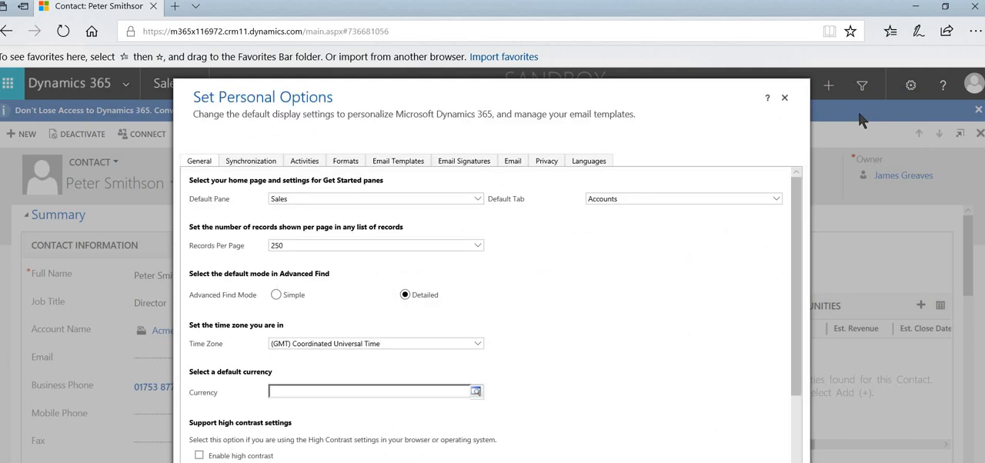
{"action": "mouse_move", "coordinate": [517, 181]}
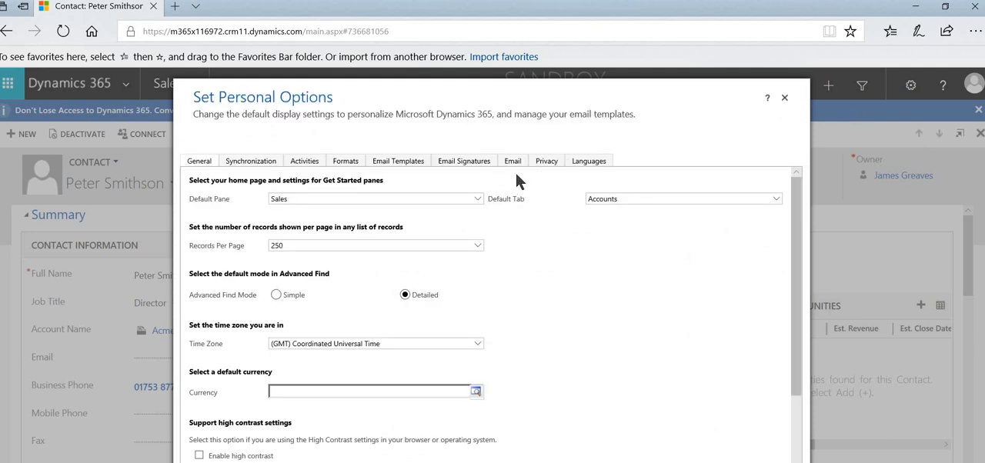
{"action": "left_click", "coordinate": [513, 160]}
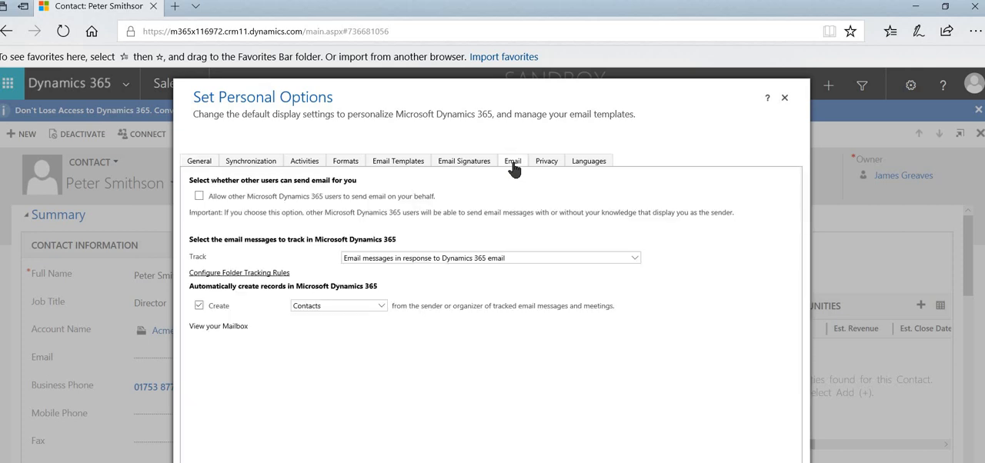
{"action": "mouse_move", "coordinate": [360, 268]}
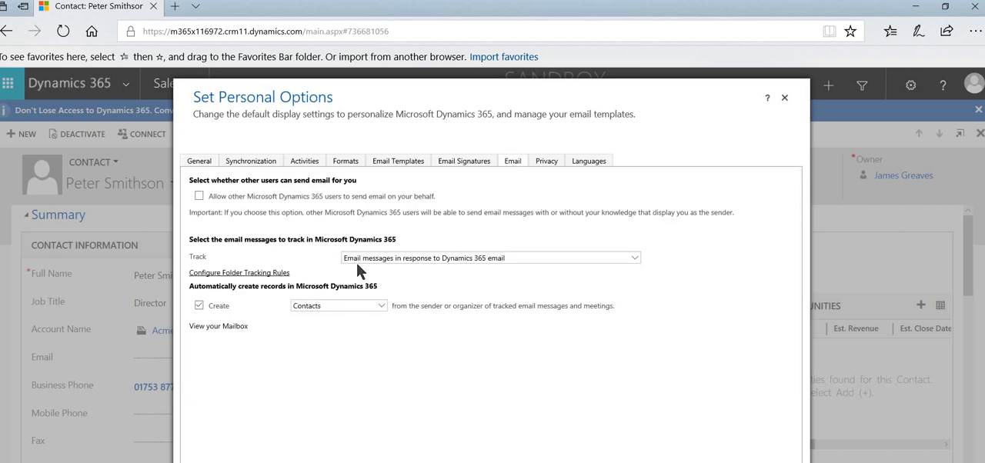
{"action": "mouse_move", "coordinate": [422, 263]}
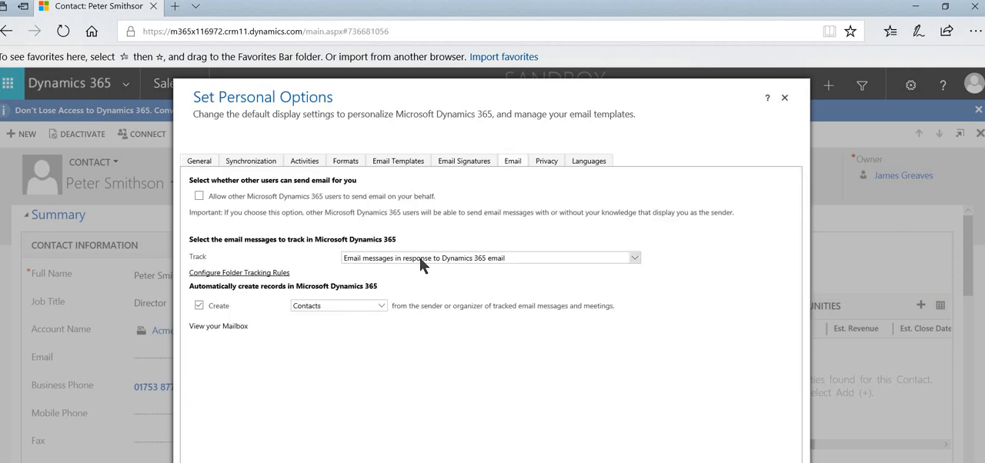
{"action": "mouse_move", "coordinate": [542, 265]}
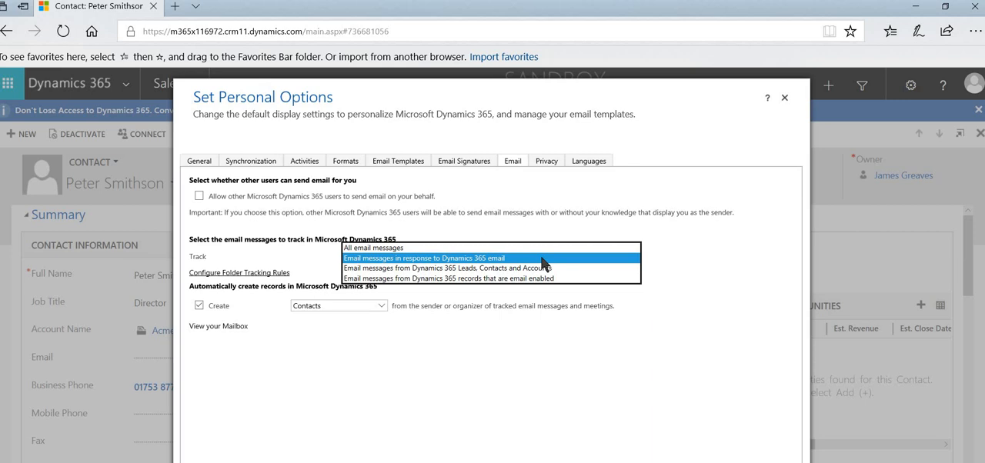
{"action": "left_click", "coordinate": [423, 258]}
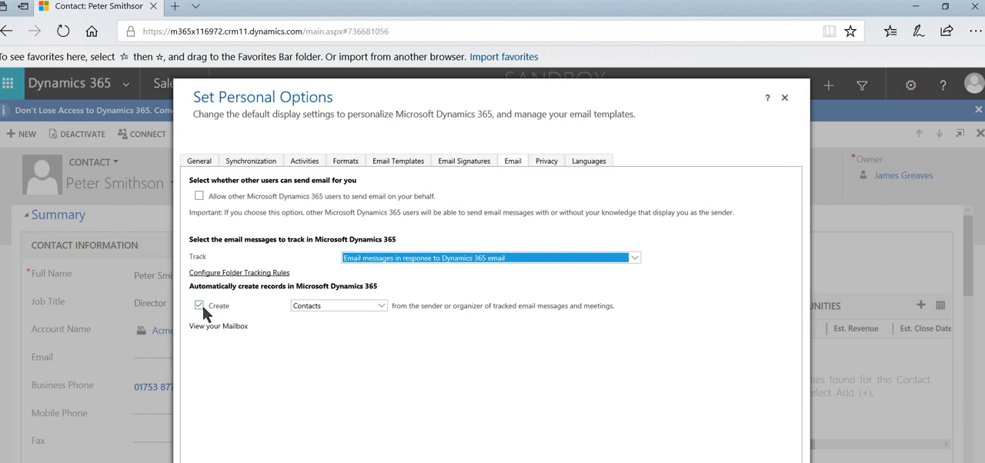
Untick the Create checkbox so tracked emails no longer auto-create contact records
{"action": "left_click", "coordinate": [200, 305]}
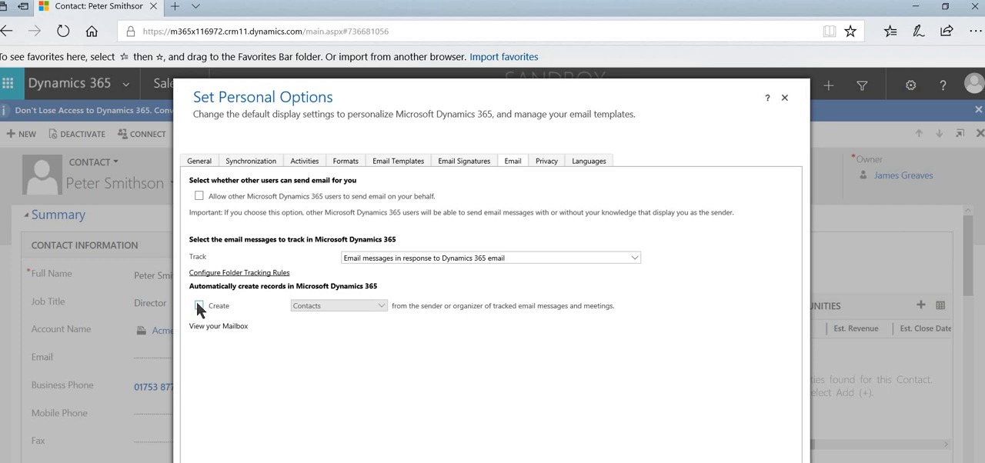
{"action": "left_click", "coordinate": [199, 305]}
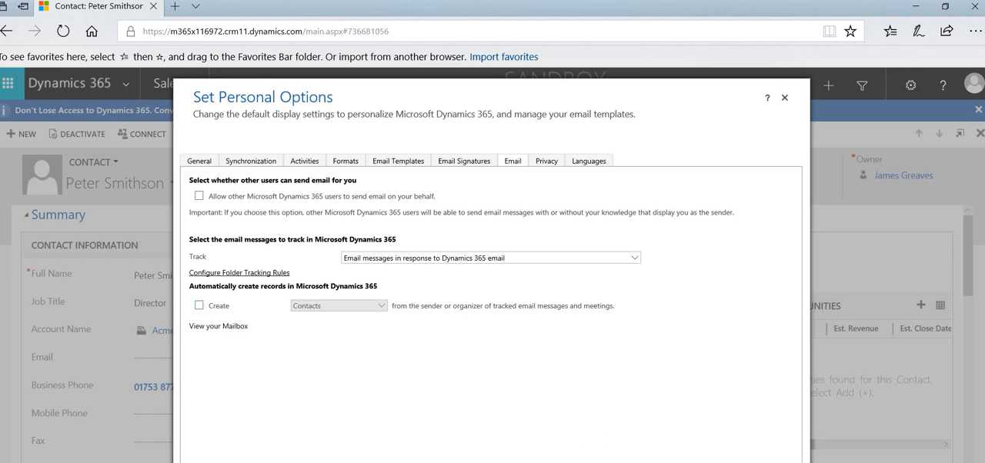